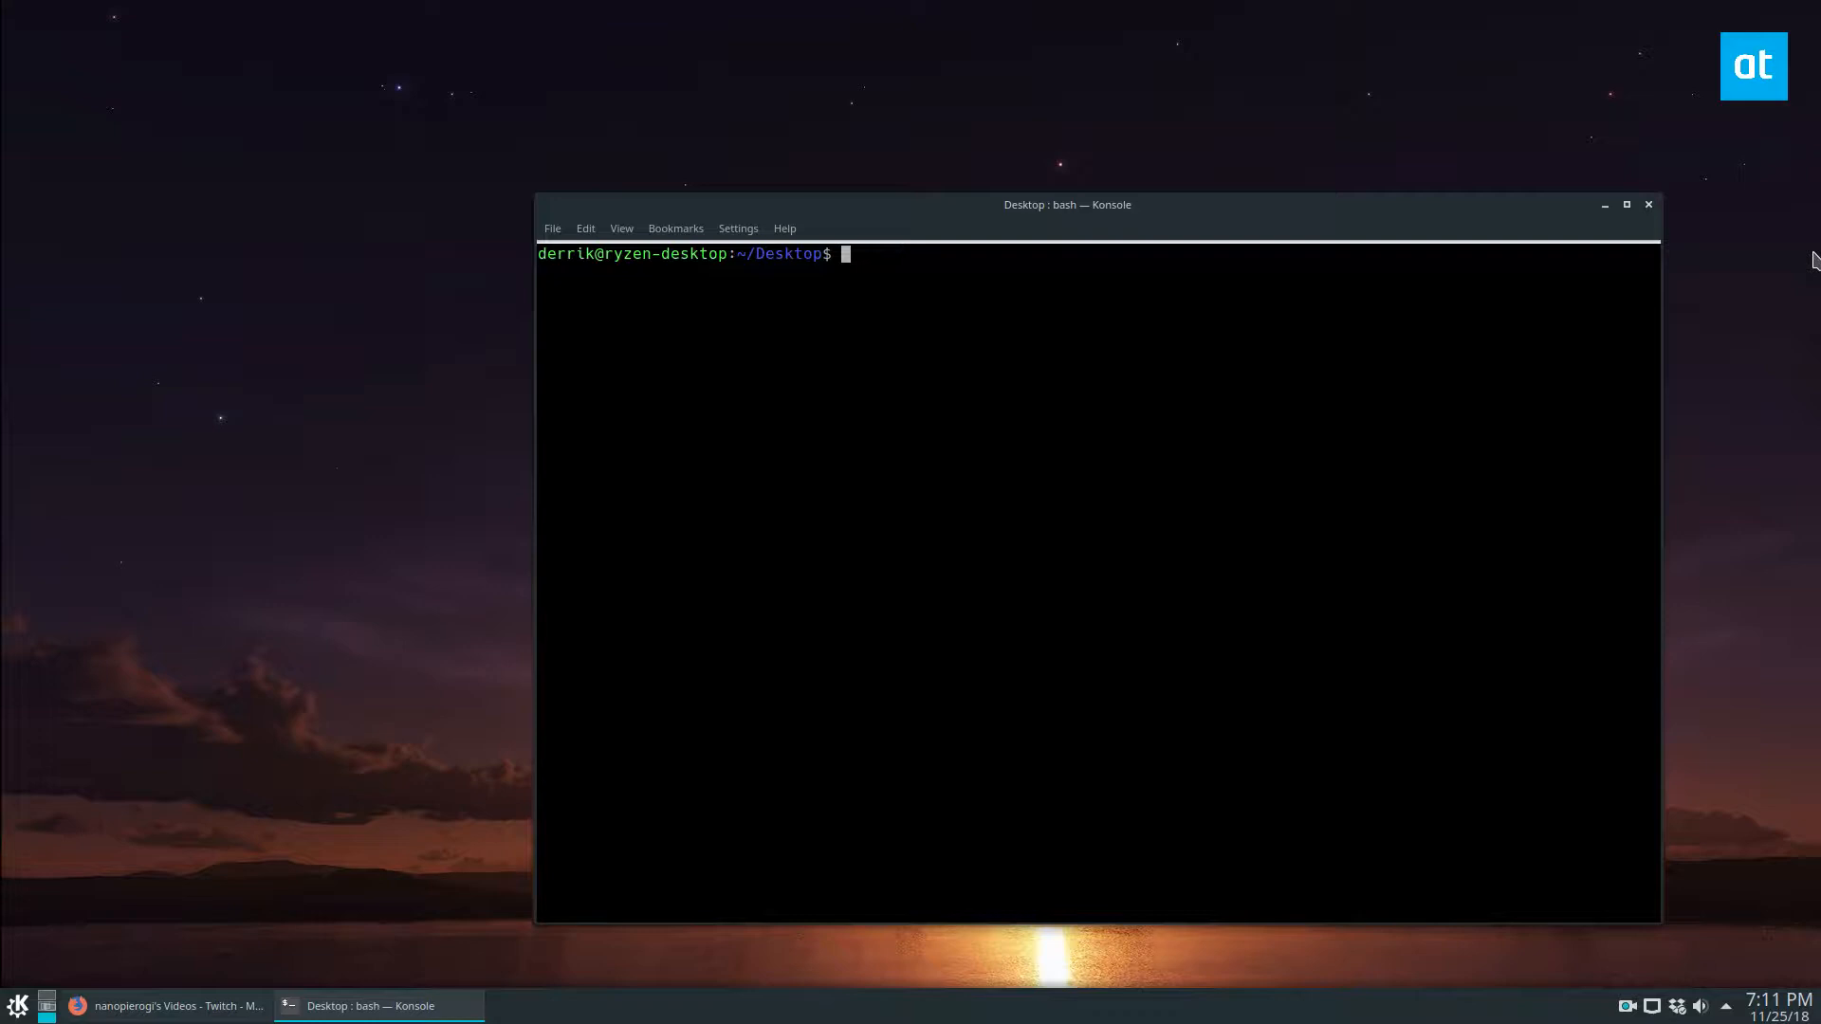
# Start a 'livestreamer' command and copy the nanopierogi live channel link from Firefox
pyautogui.write('livestream')
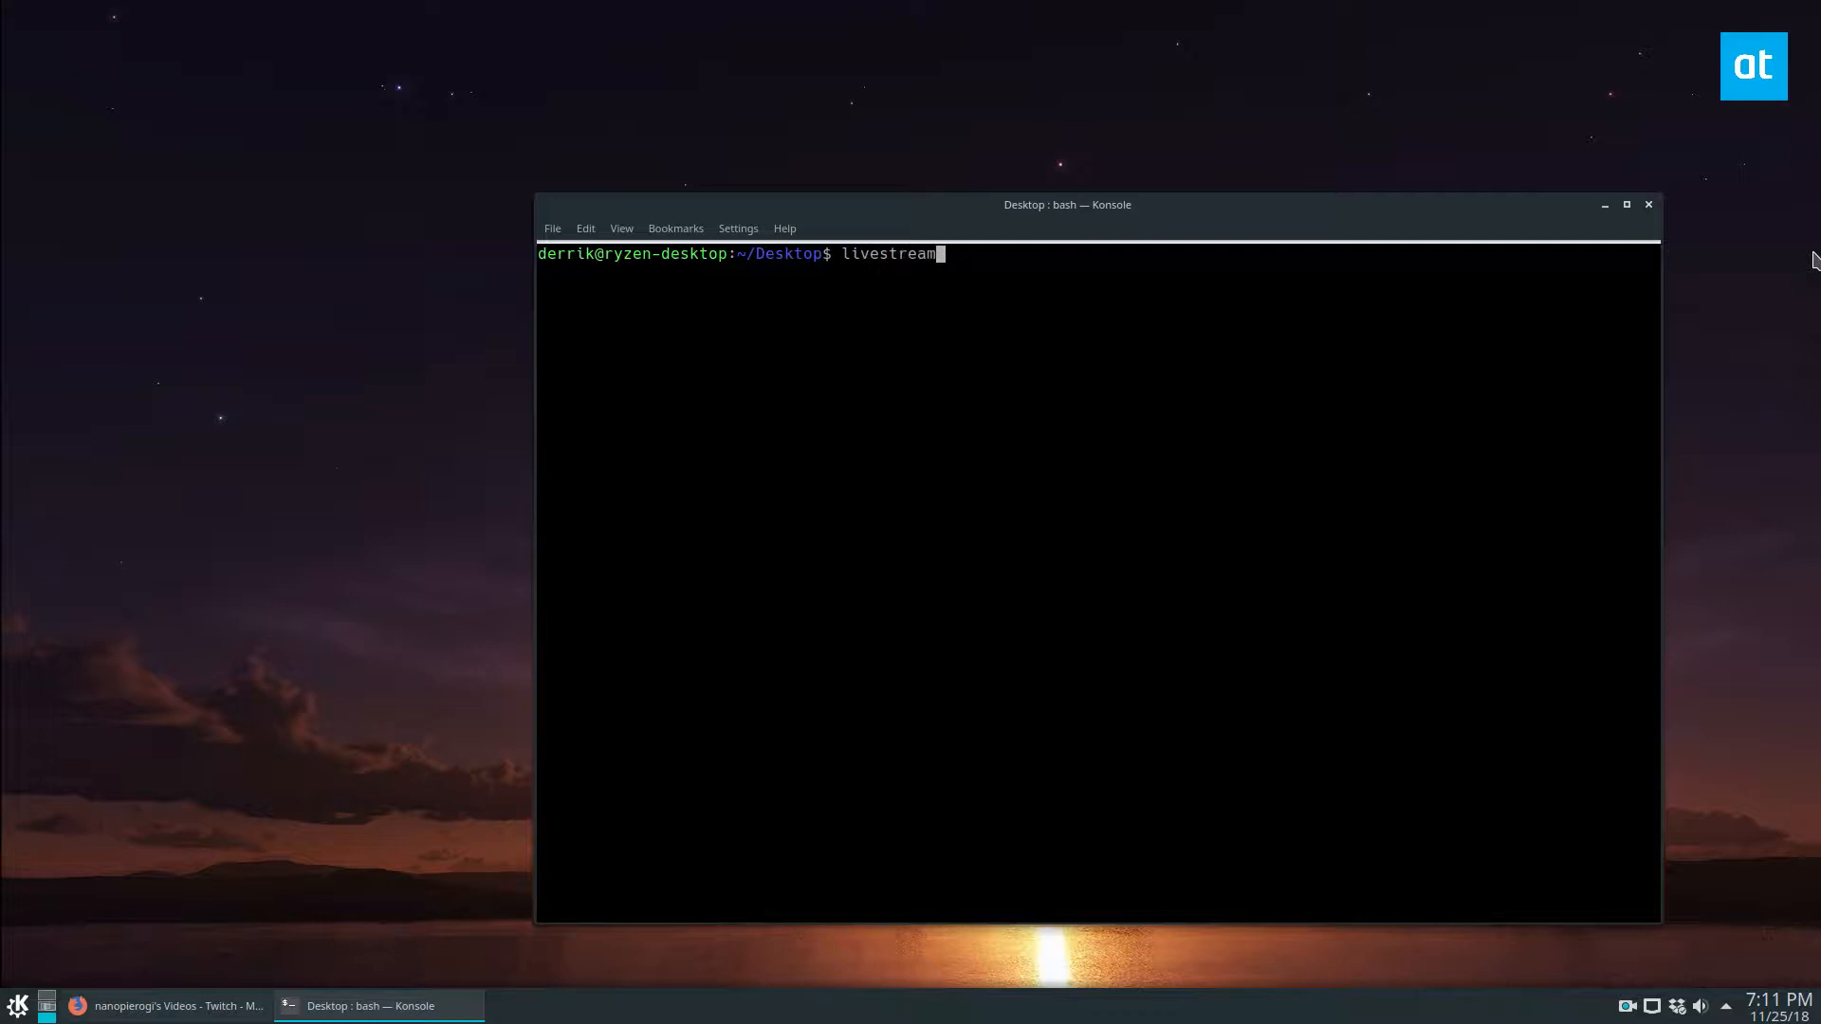
pyautogui.write('er')
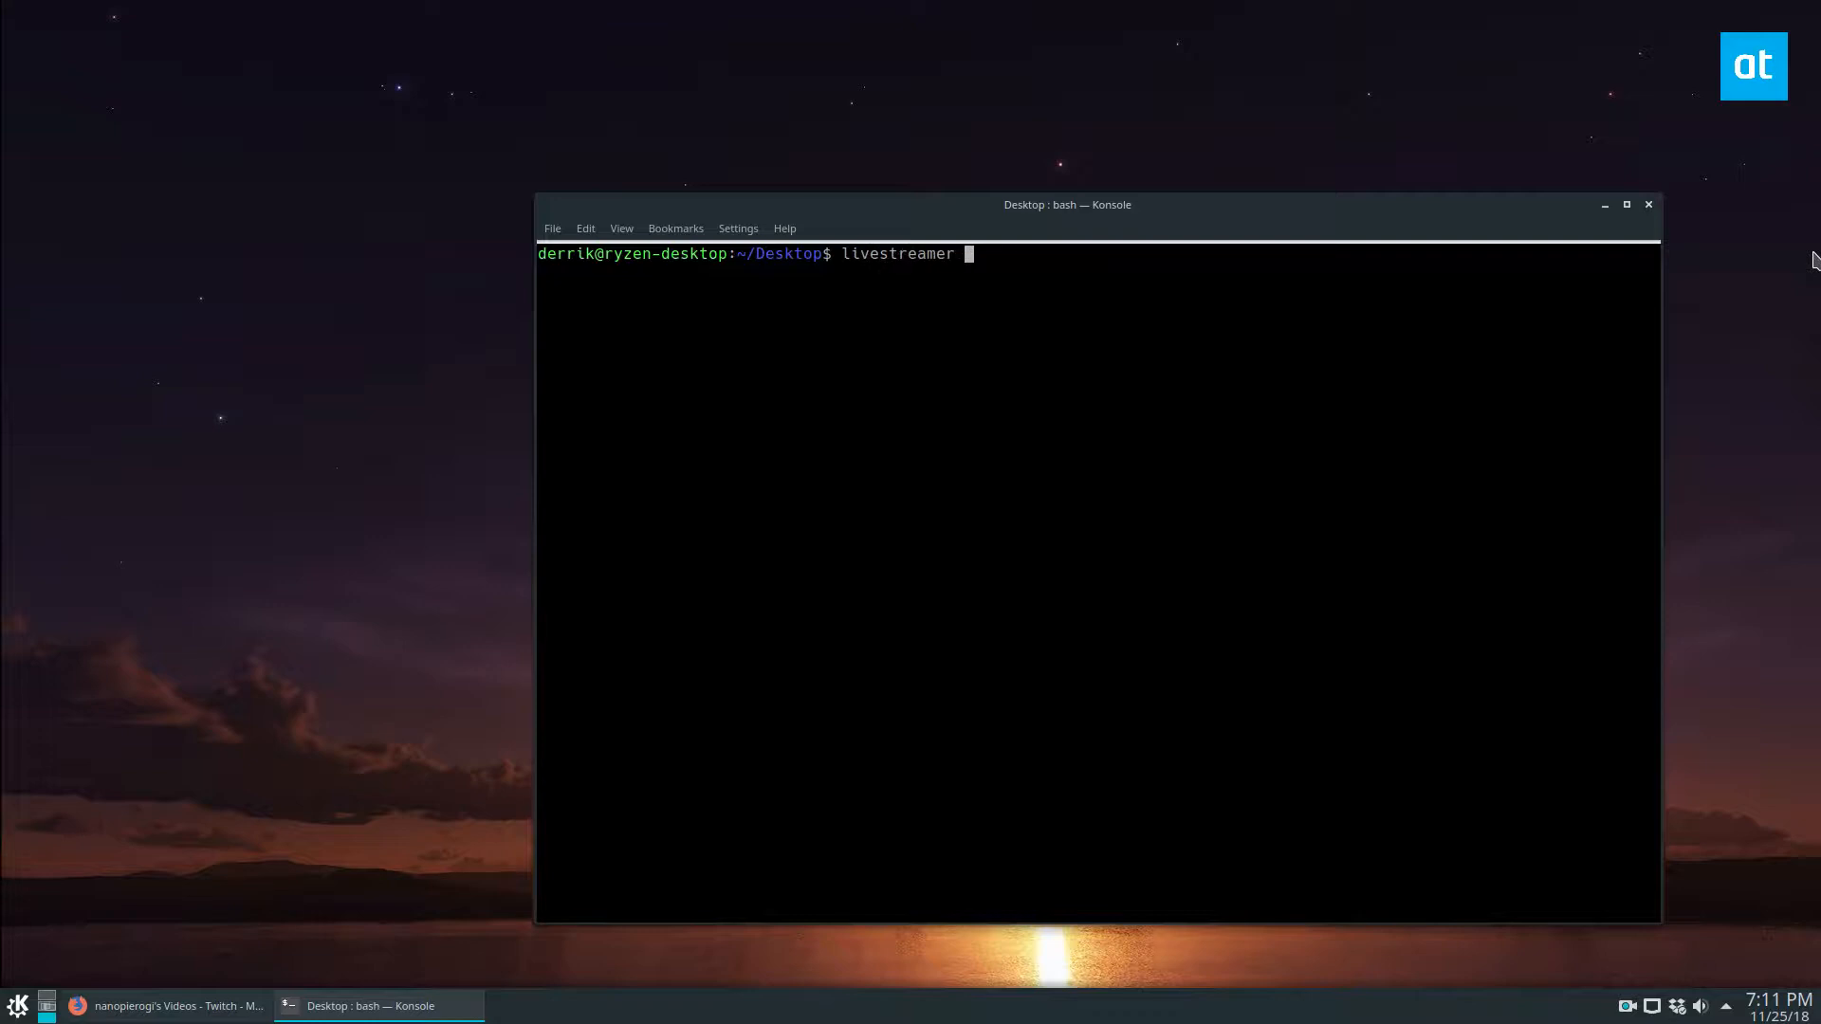
pyautogui.click(174, 1005)
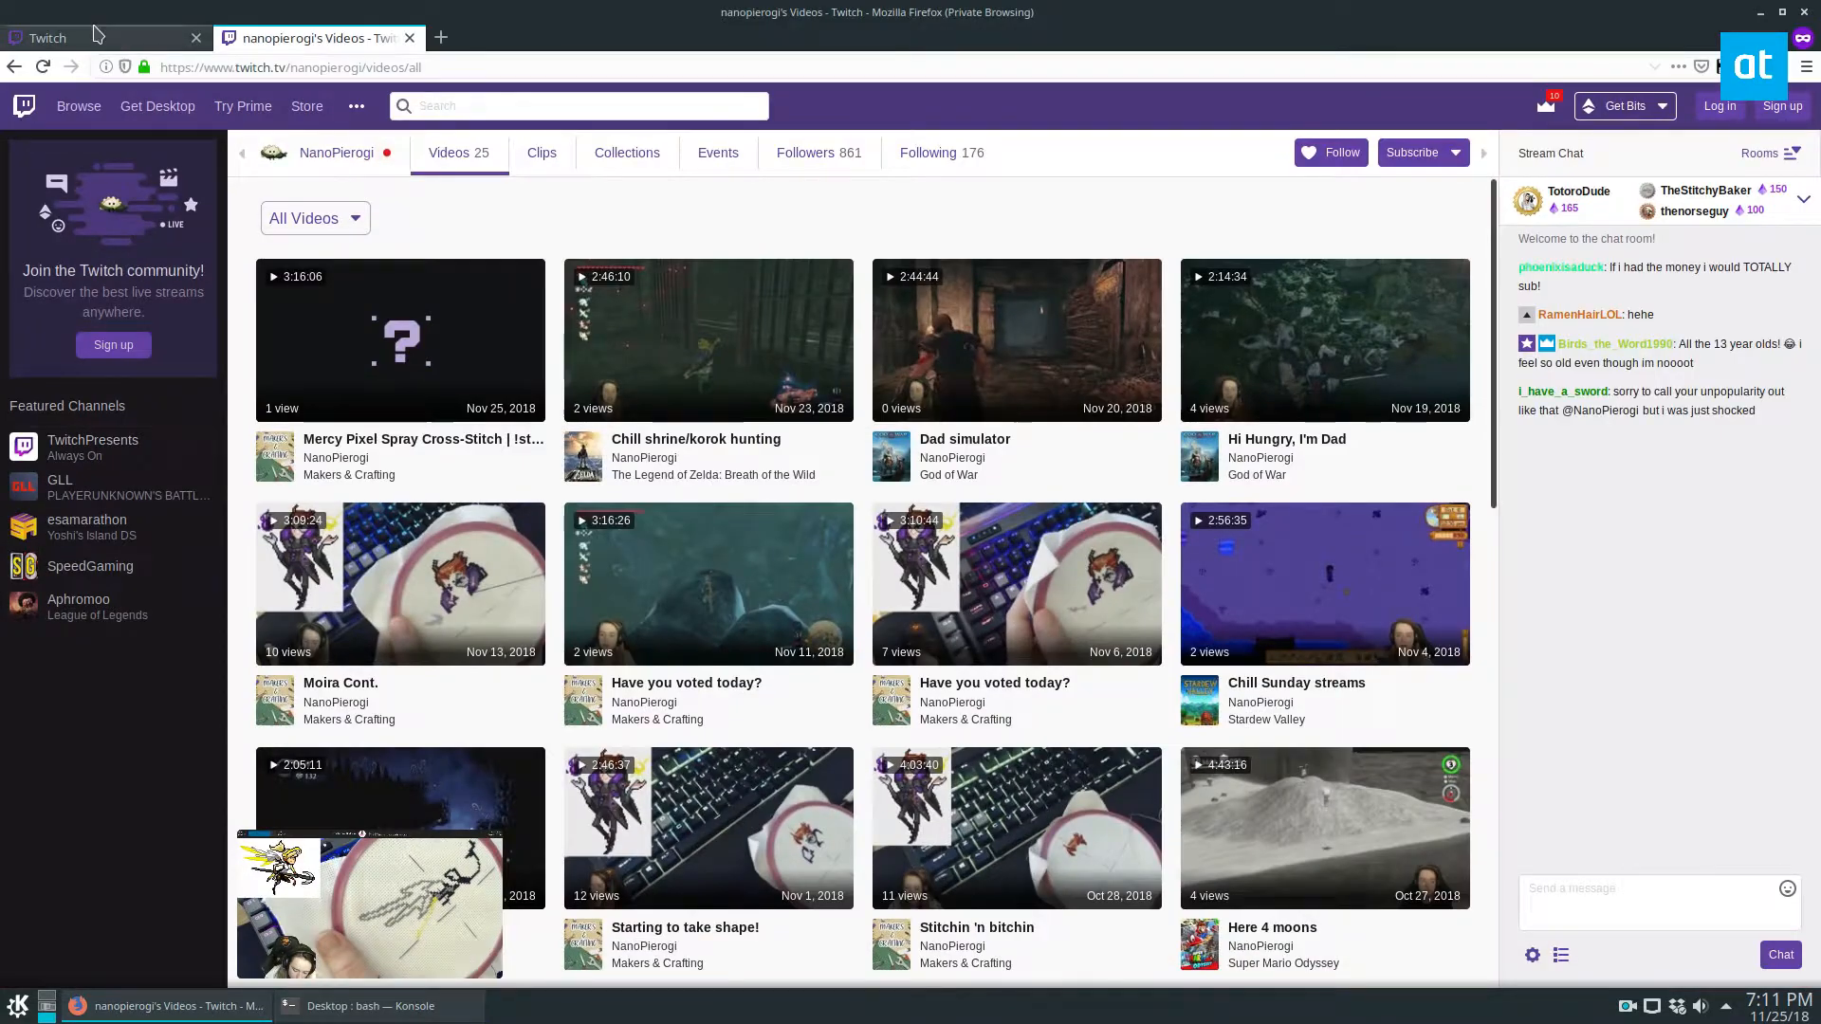
pyautogui.rightClick(1196, 289)
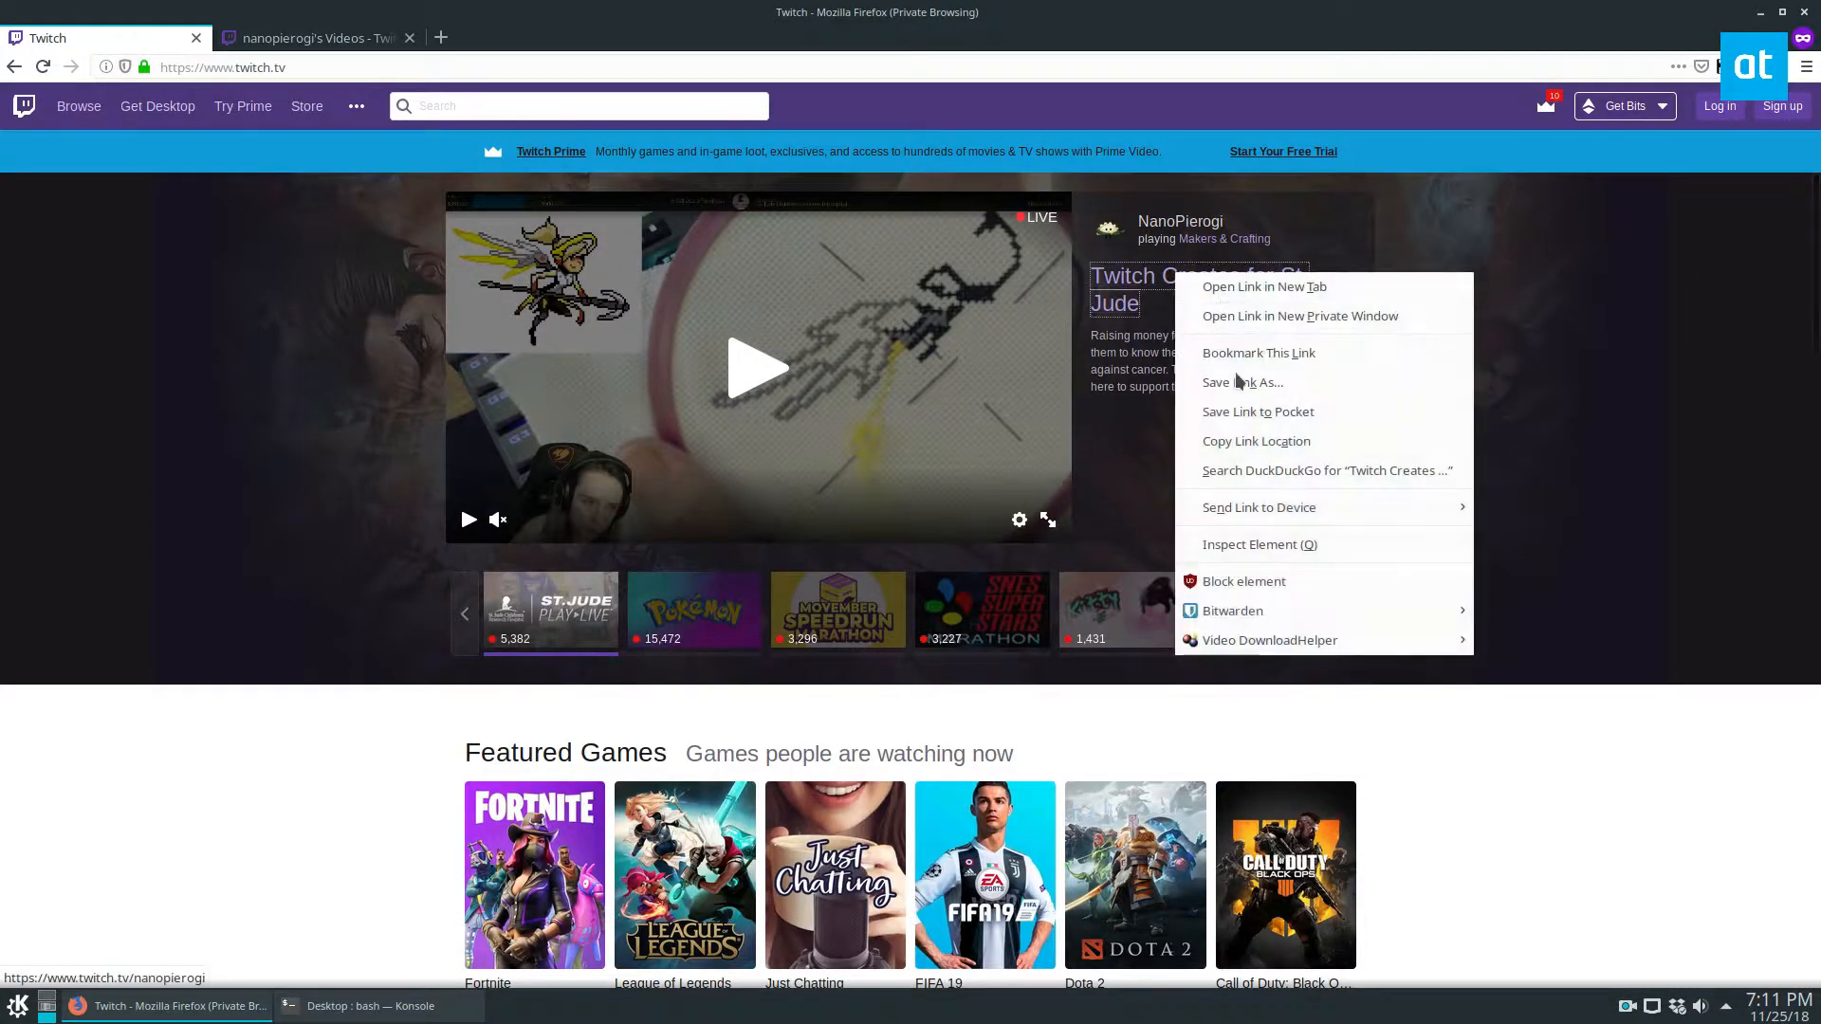
pyautogui.click(371, 1006)
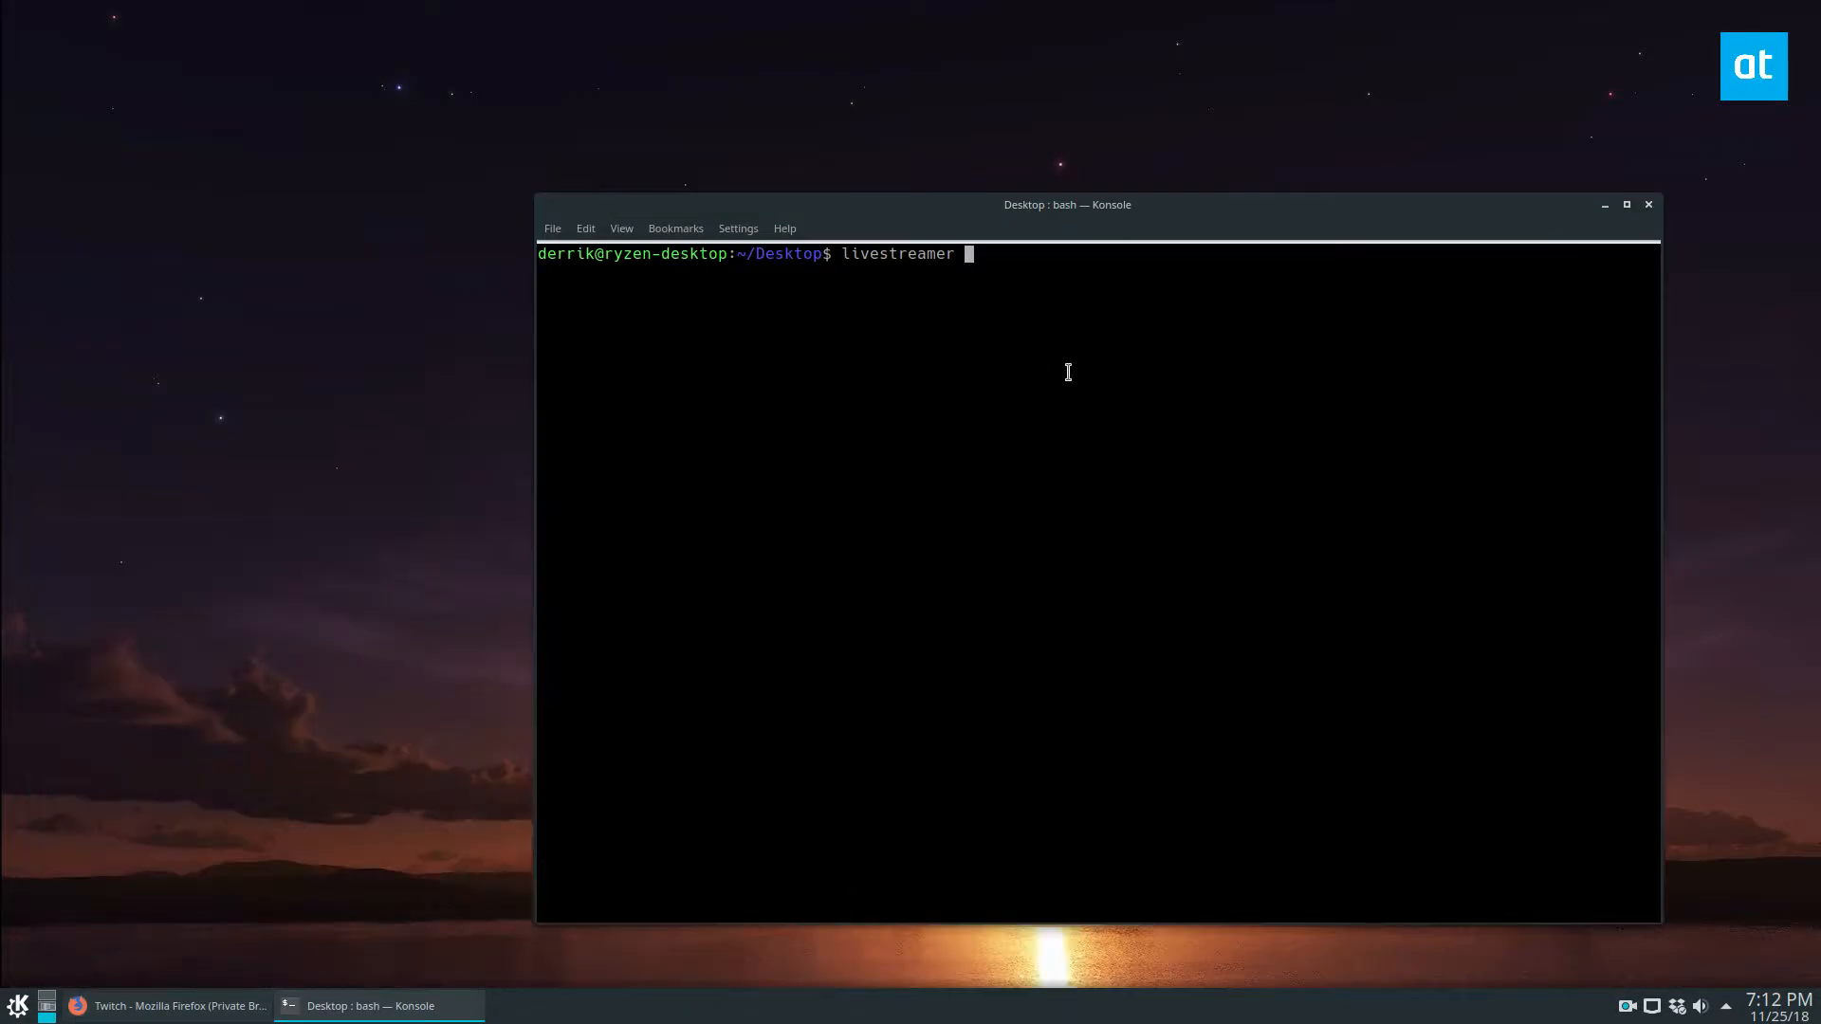
# Run livestreamer on the pasted nanopierogi address at best quality, saving to livestream.mp4
pyautogui.rightClick(1092, 348)
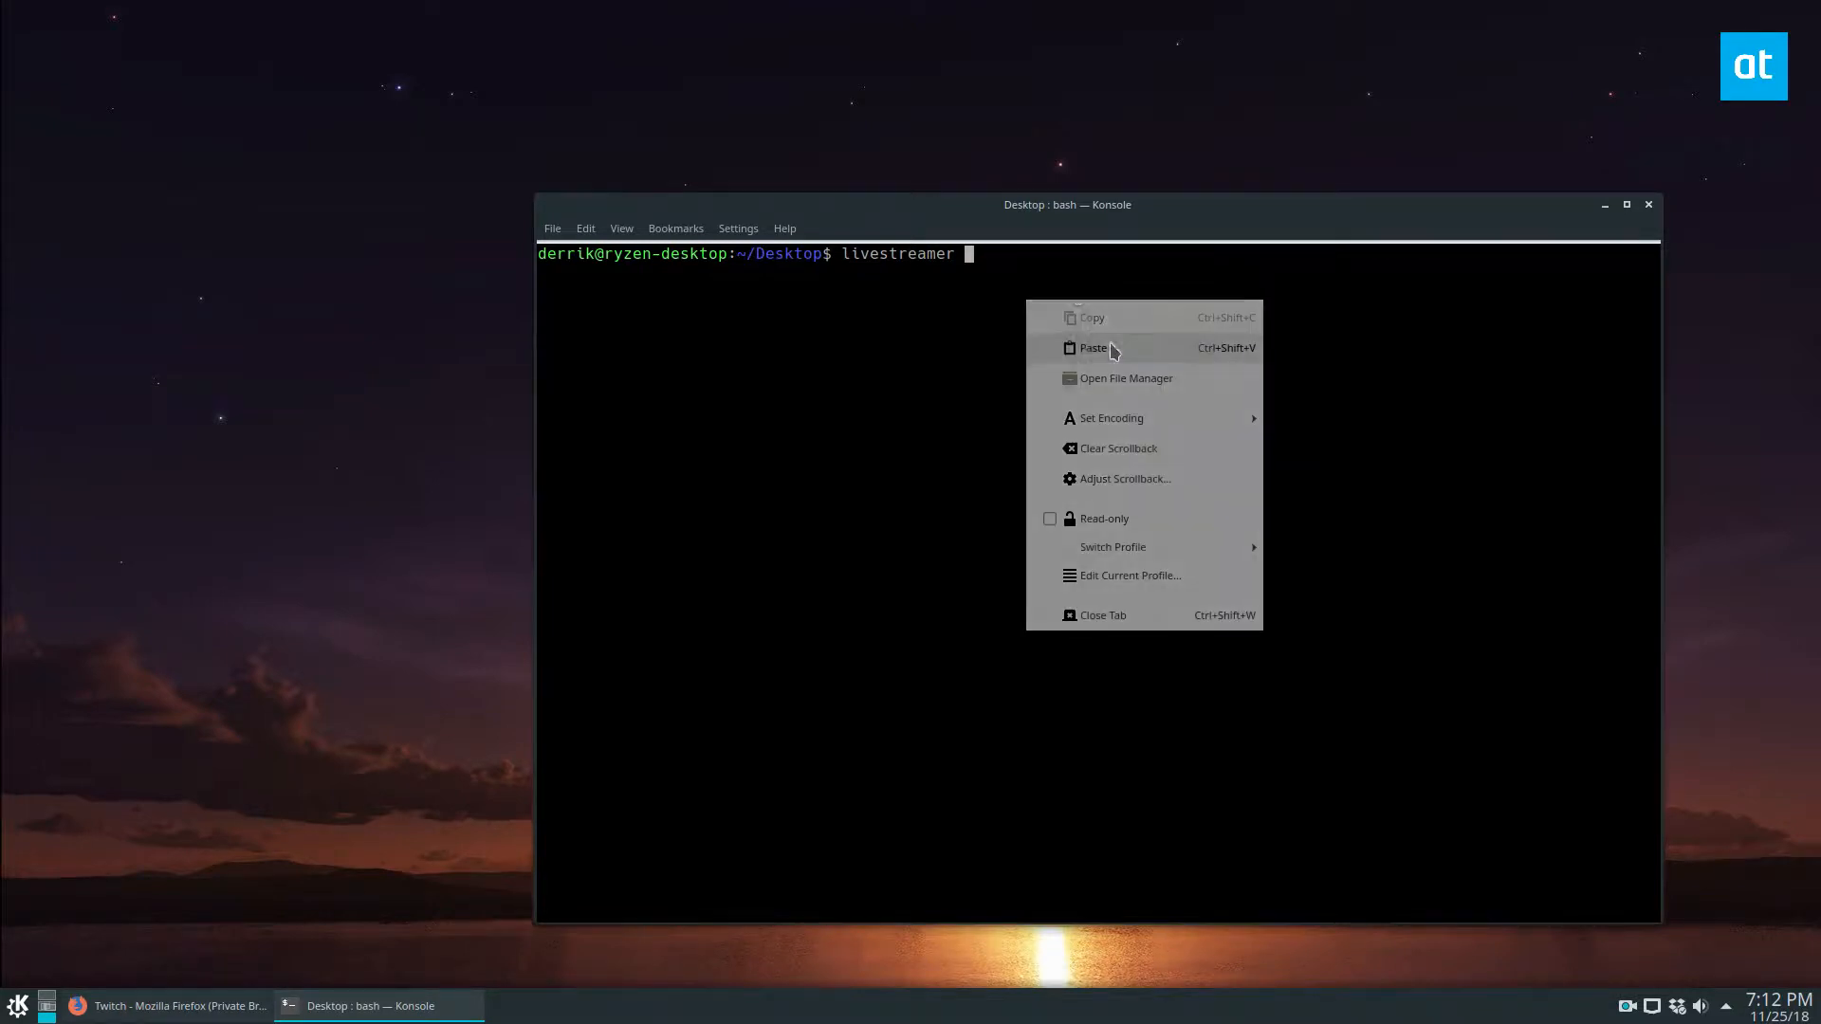
pyautogui.click(1093, 347)
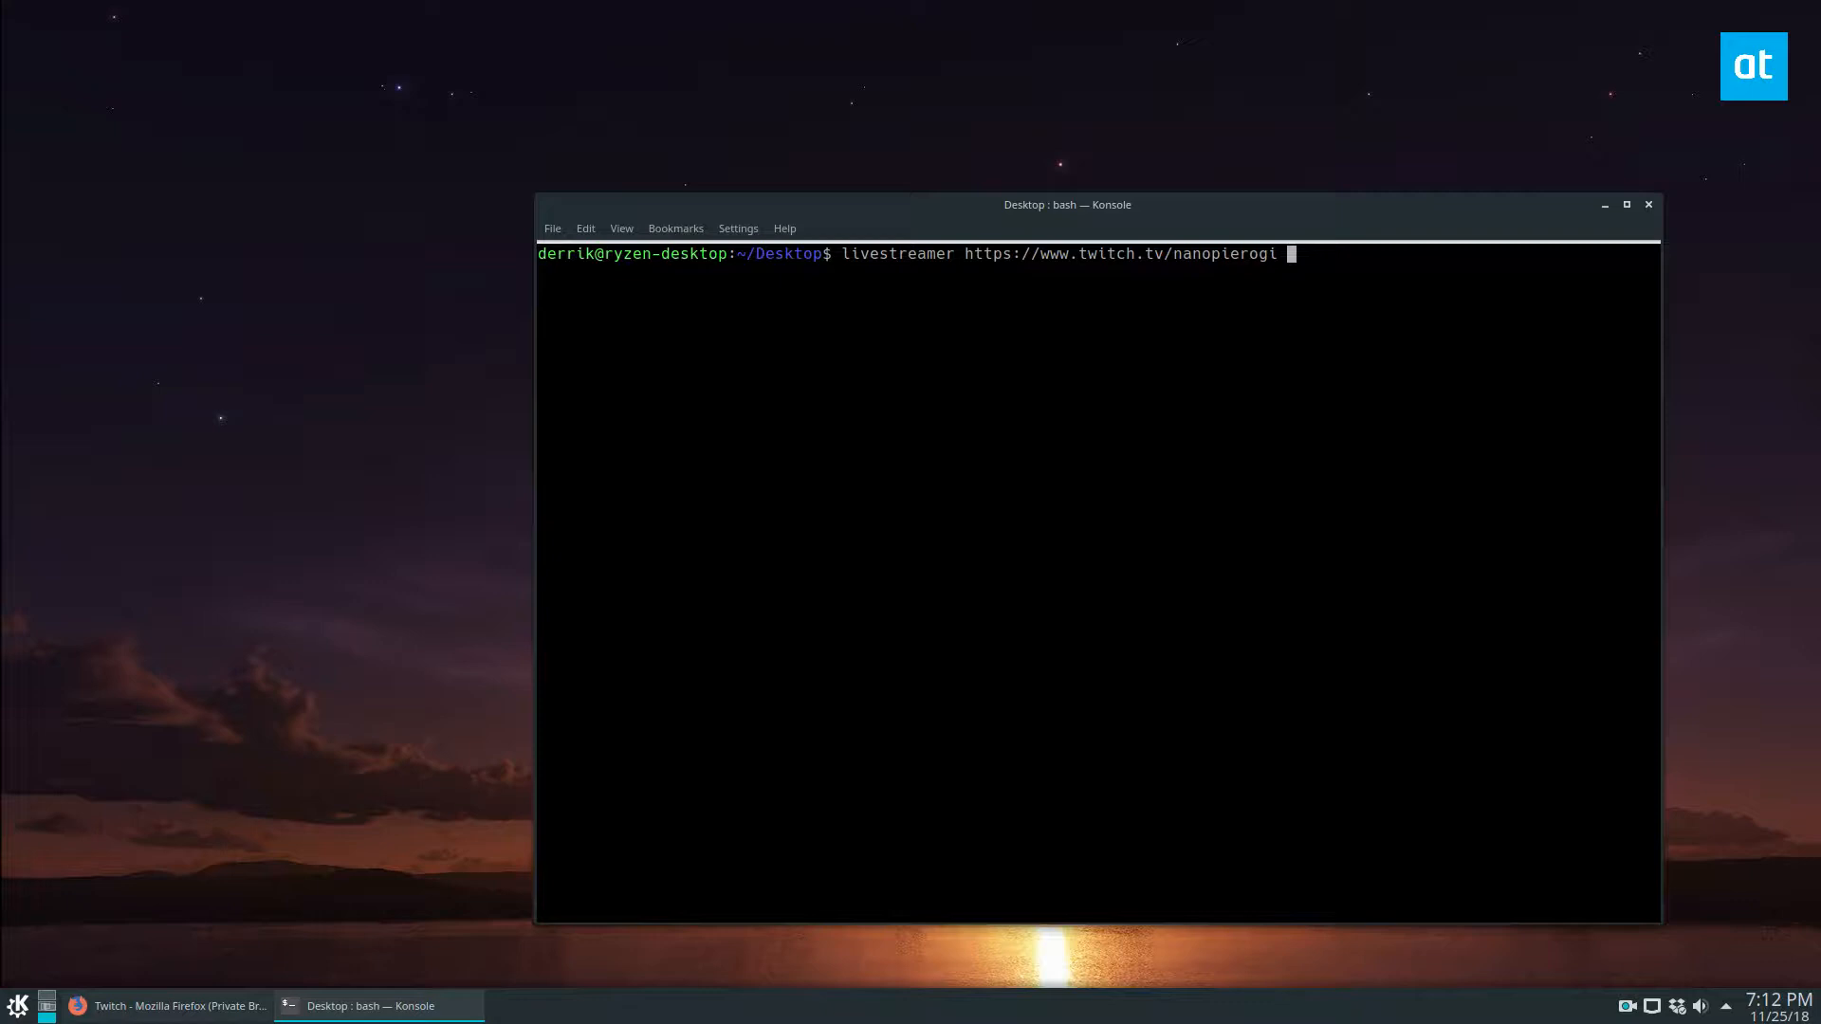
pyautogui.write('best -o')
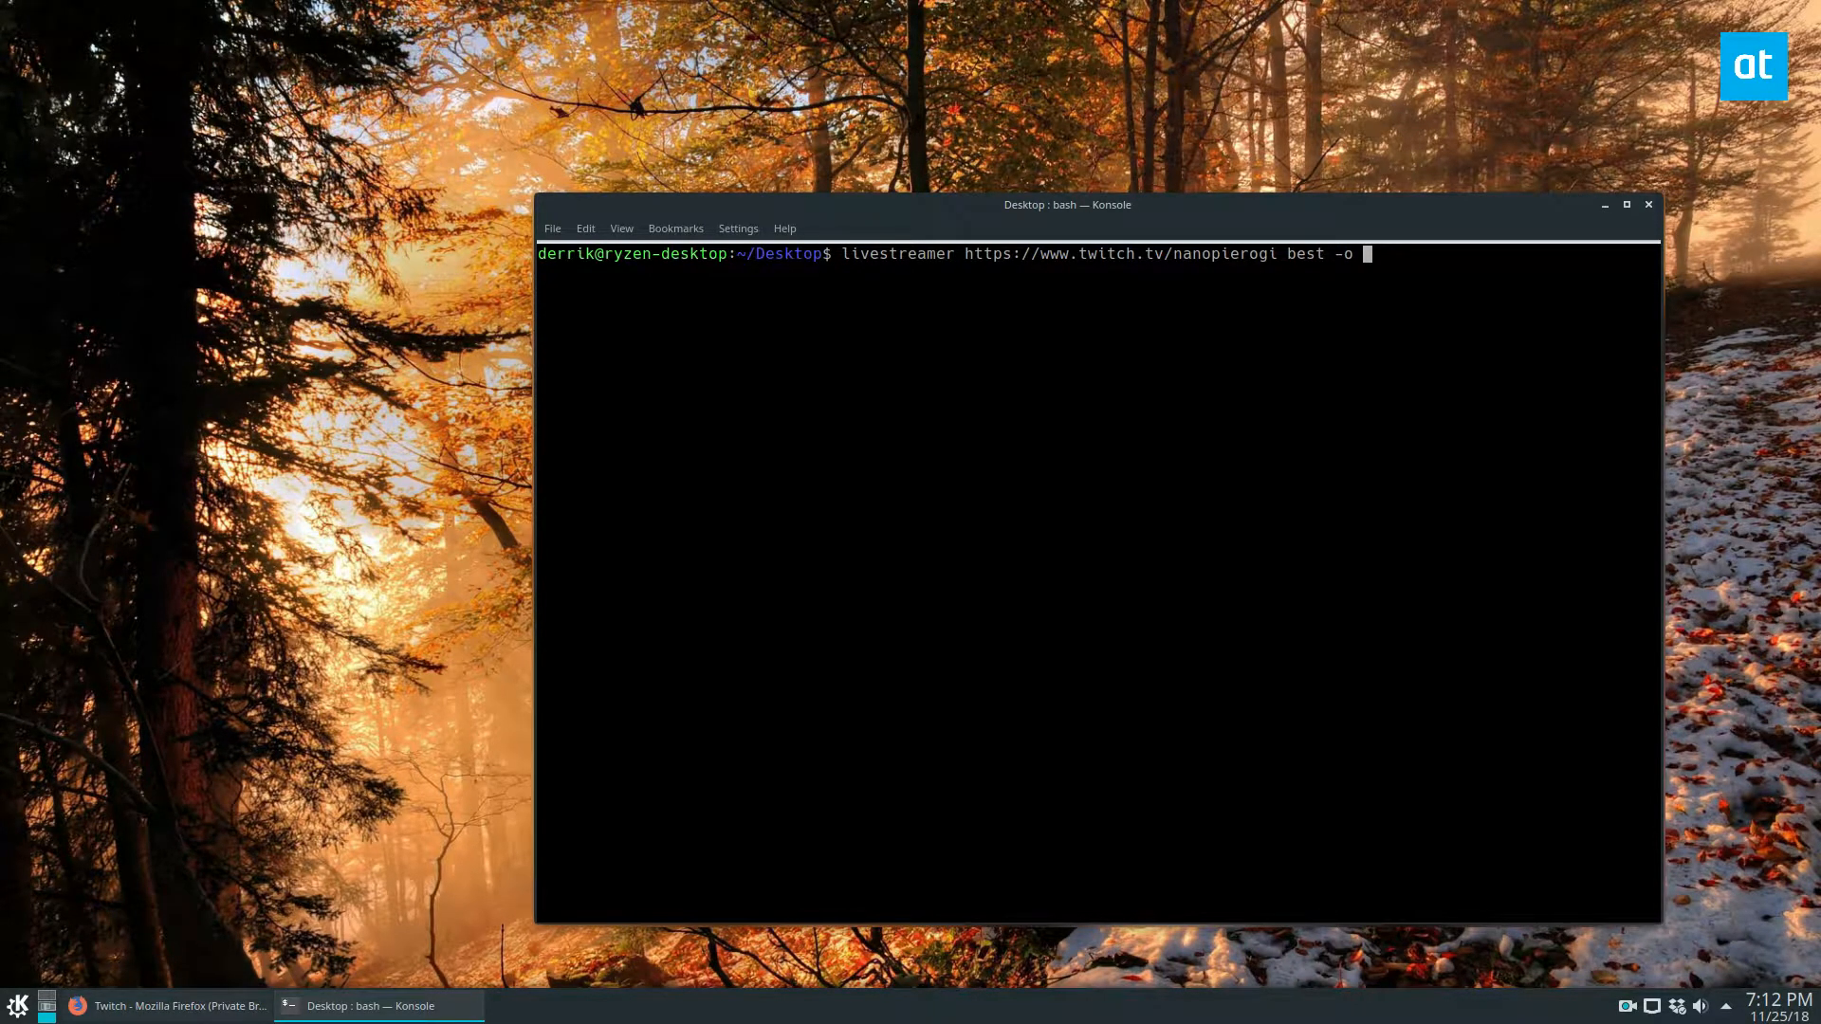
pyautogui.write('livestream.')
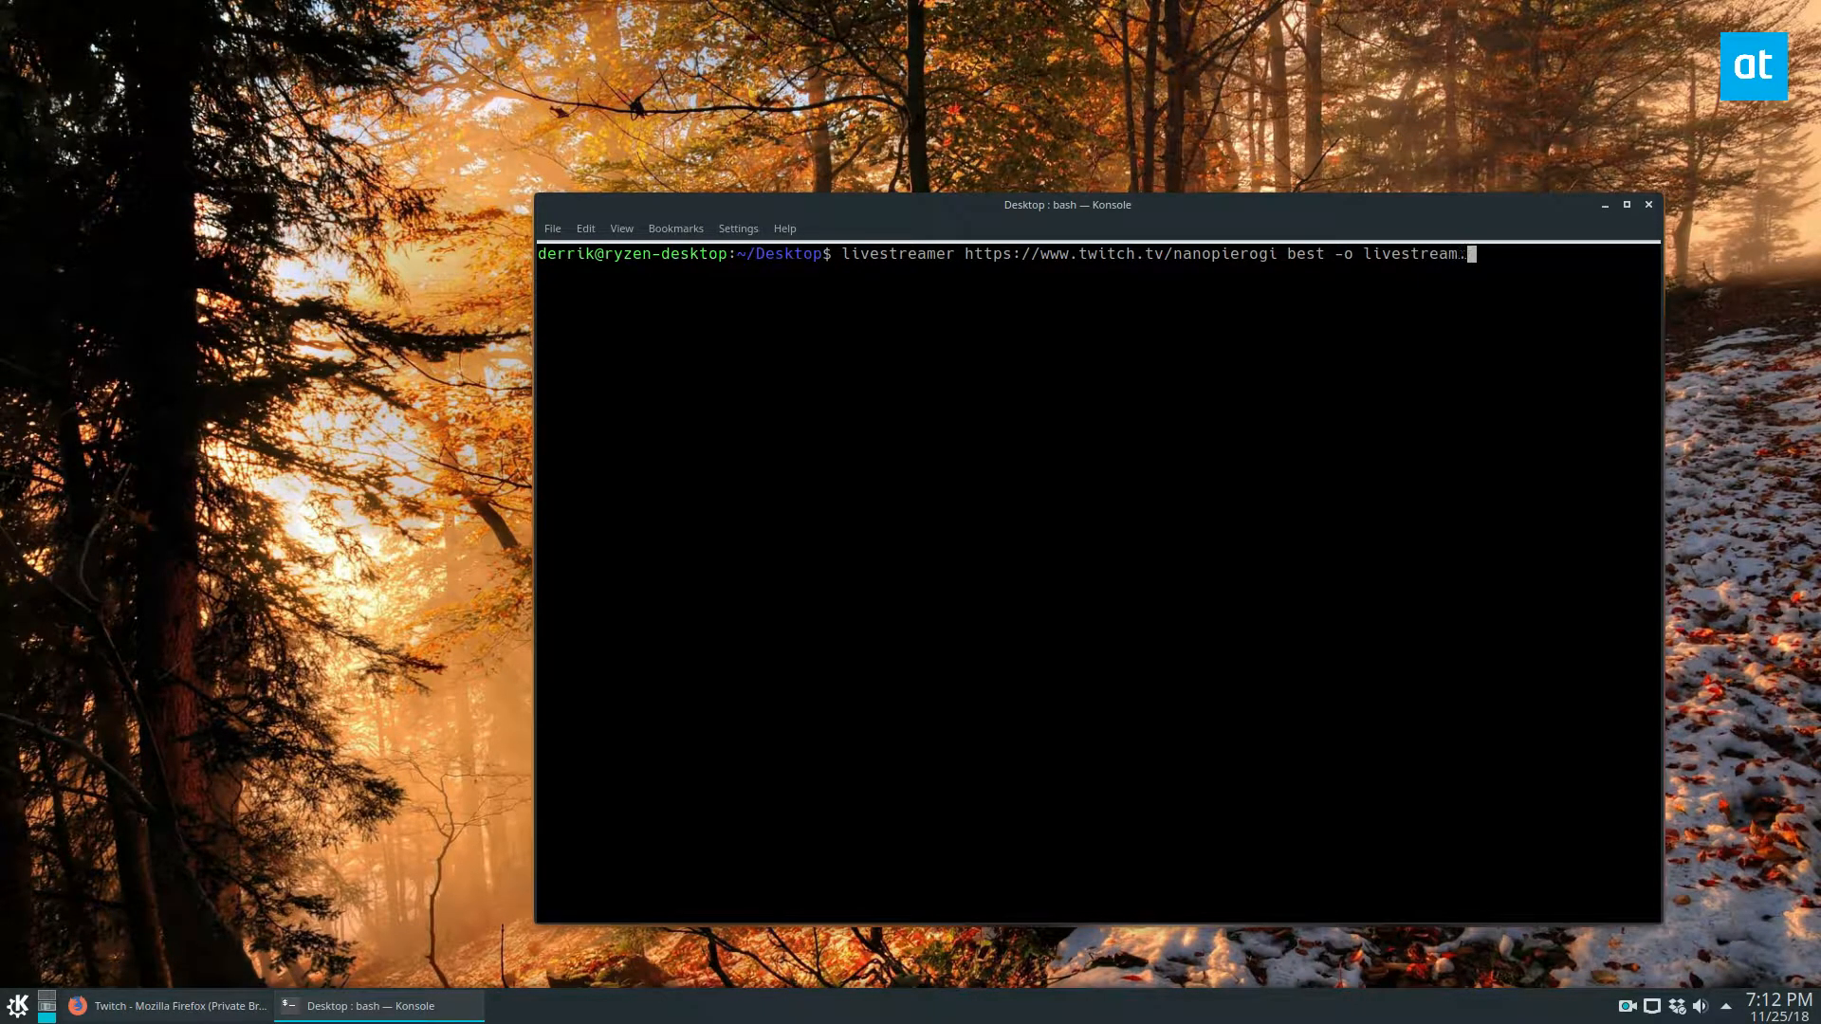
pyautogui.press('Return')
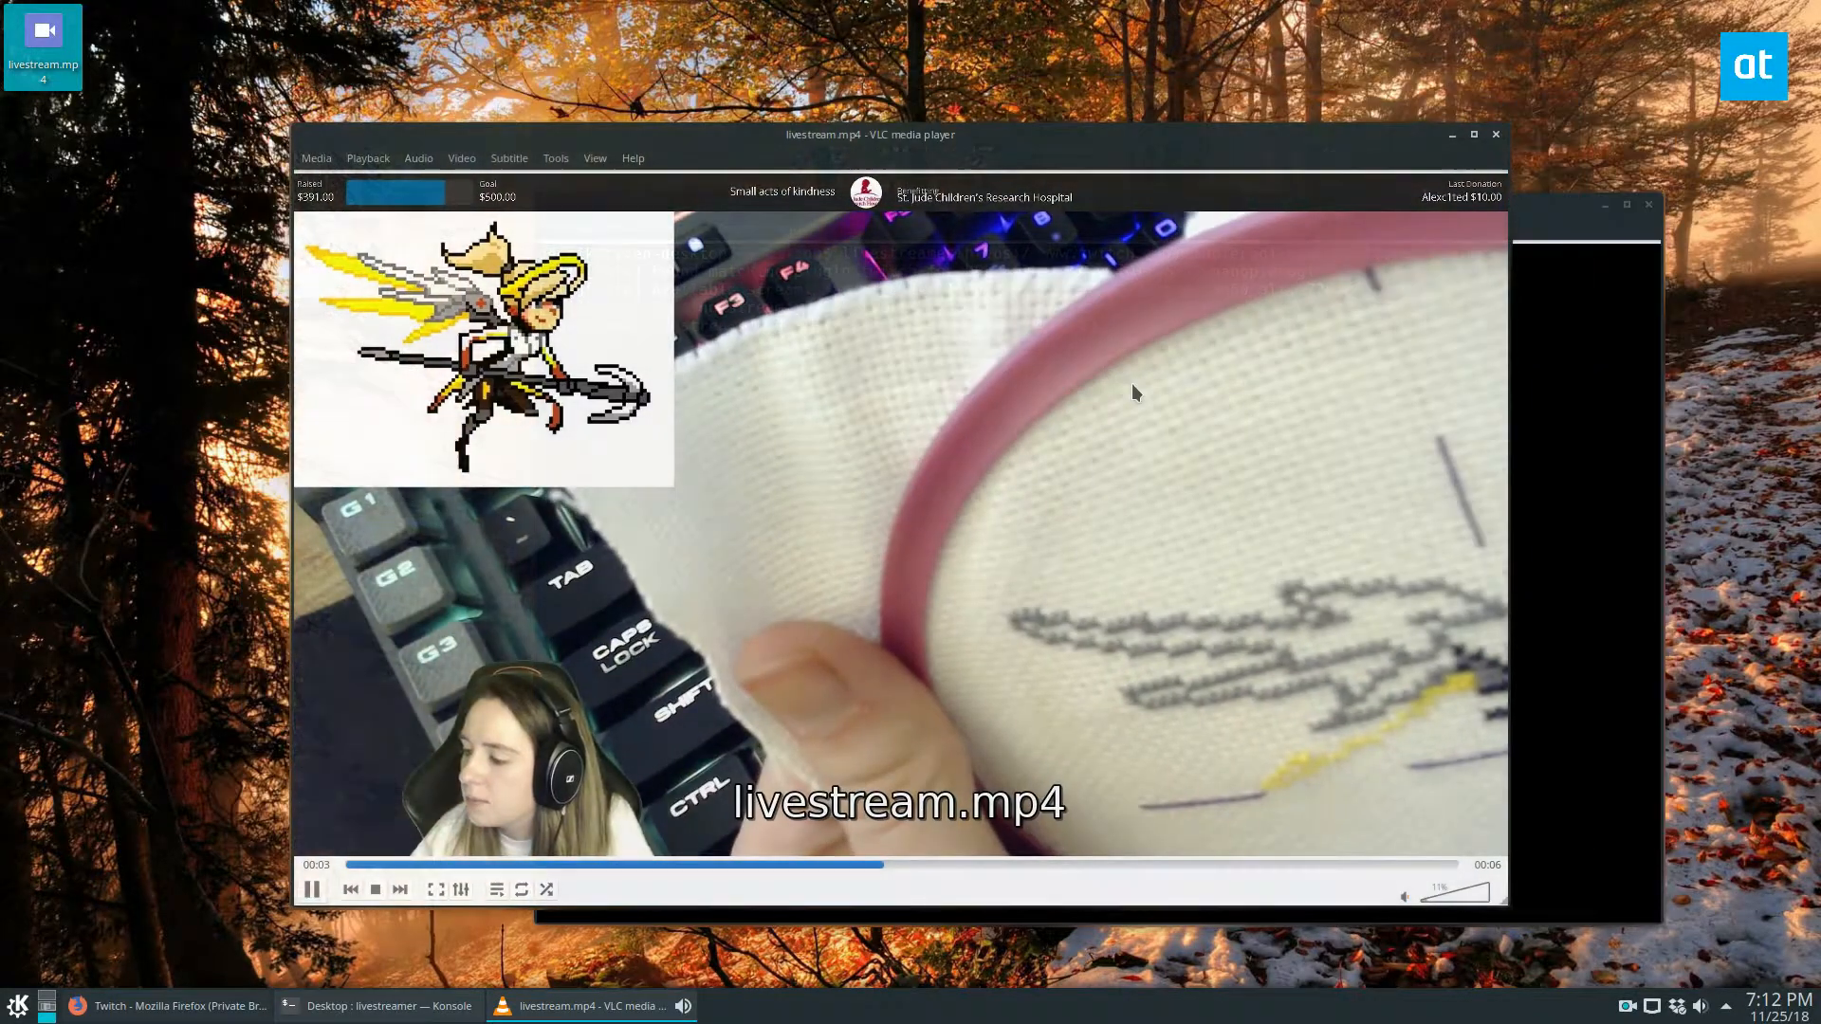
pyautogui.moveTo(799, 305)
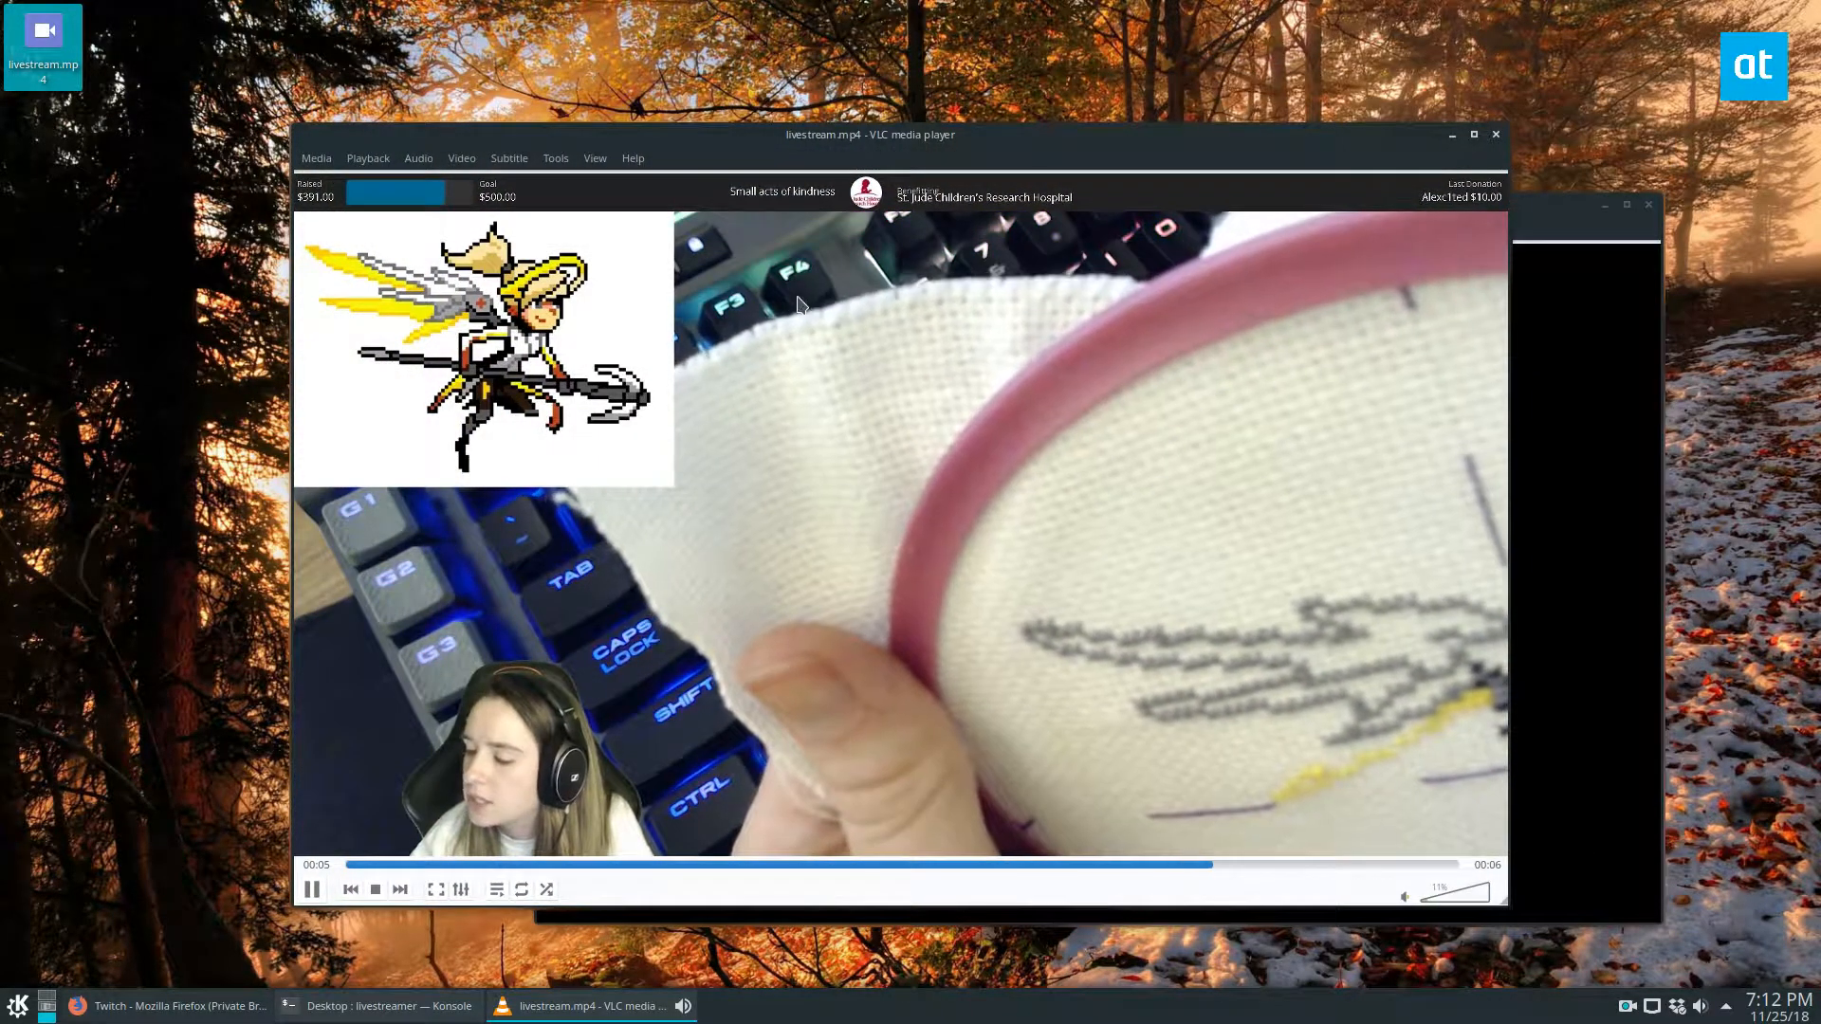
# Check livestreamer's download progress in Konsole, then return to the livestream.mp4 playback in VLC
pyautogui.click(389, 1005)
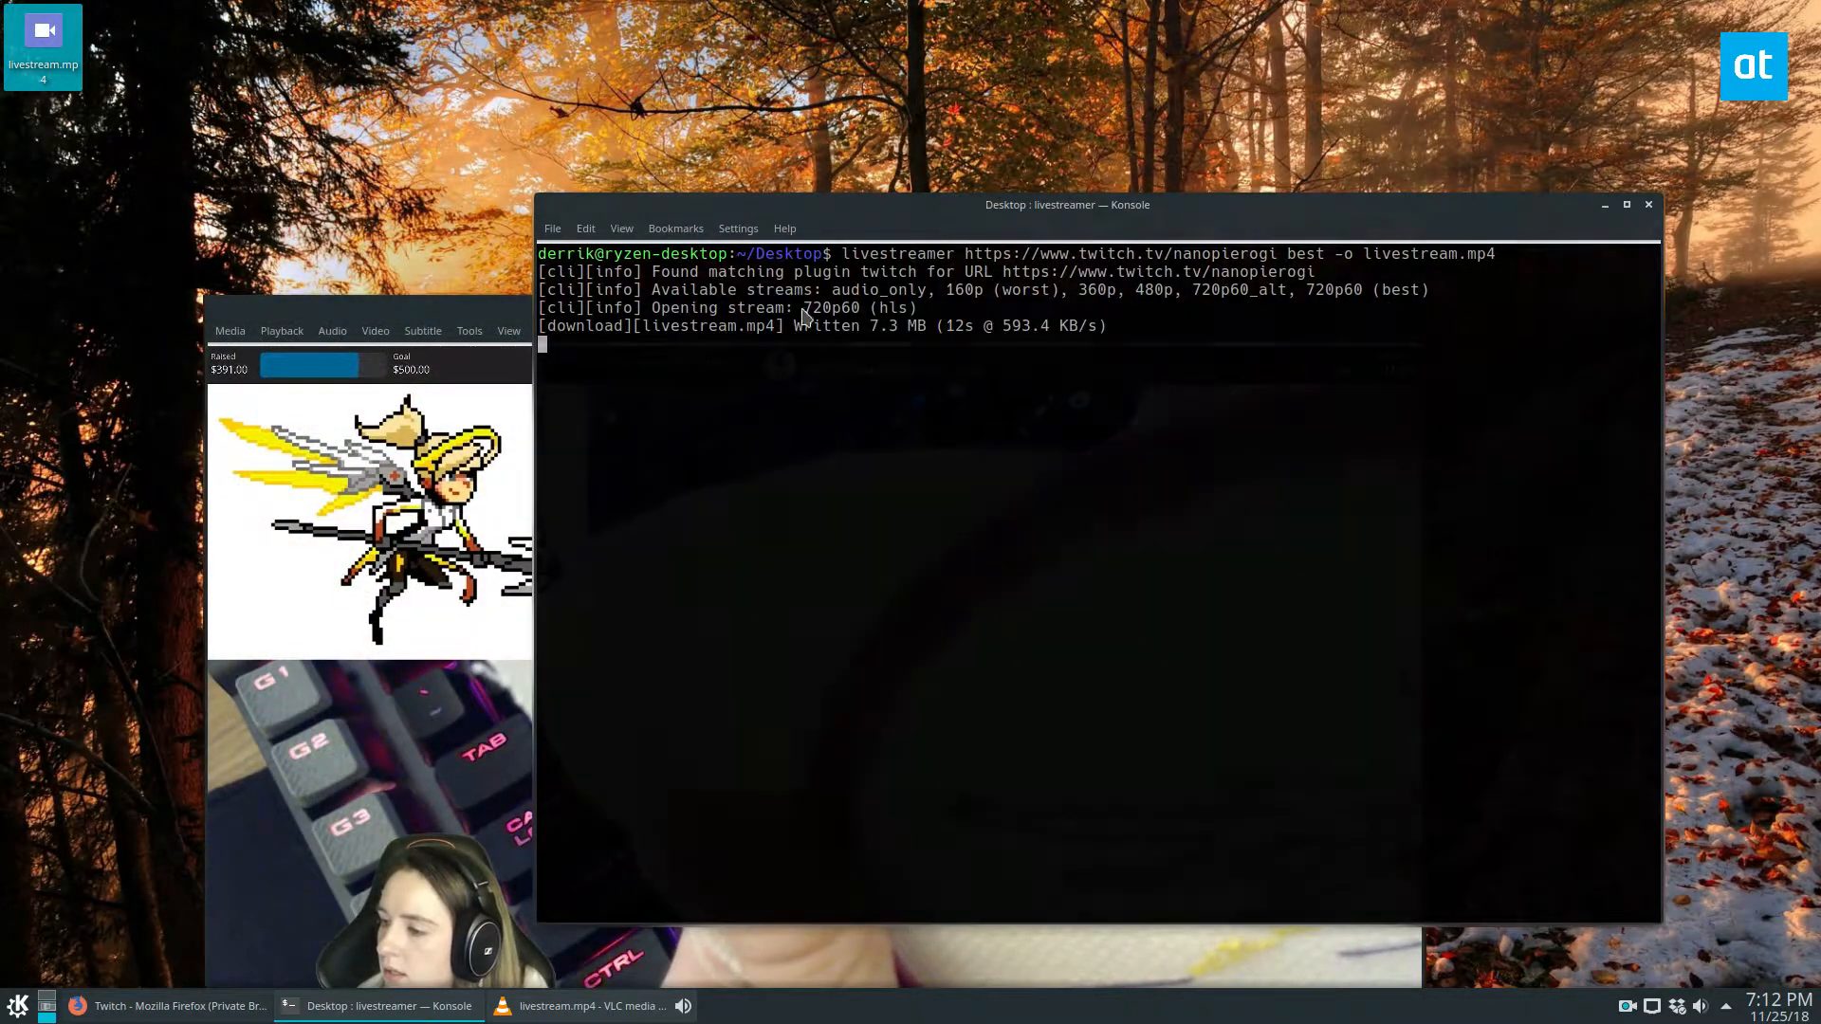
pyautogui.click(586, 1005)
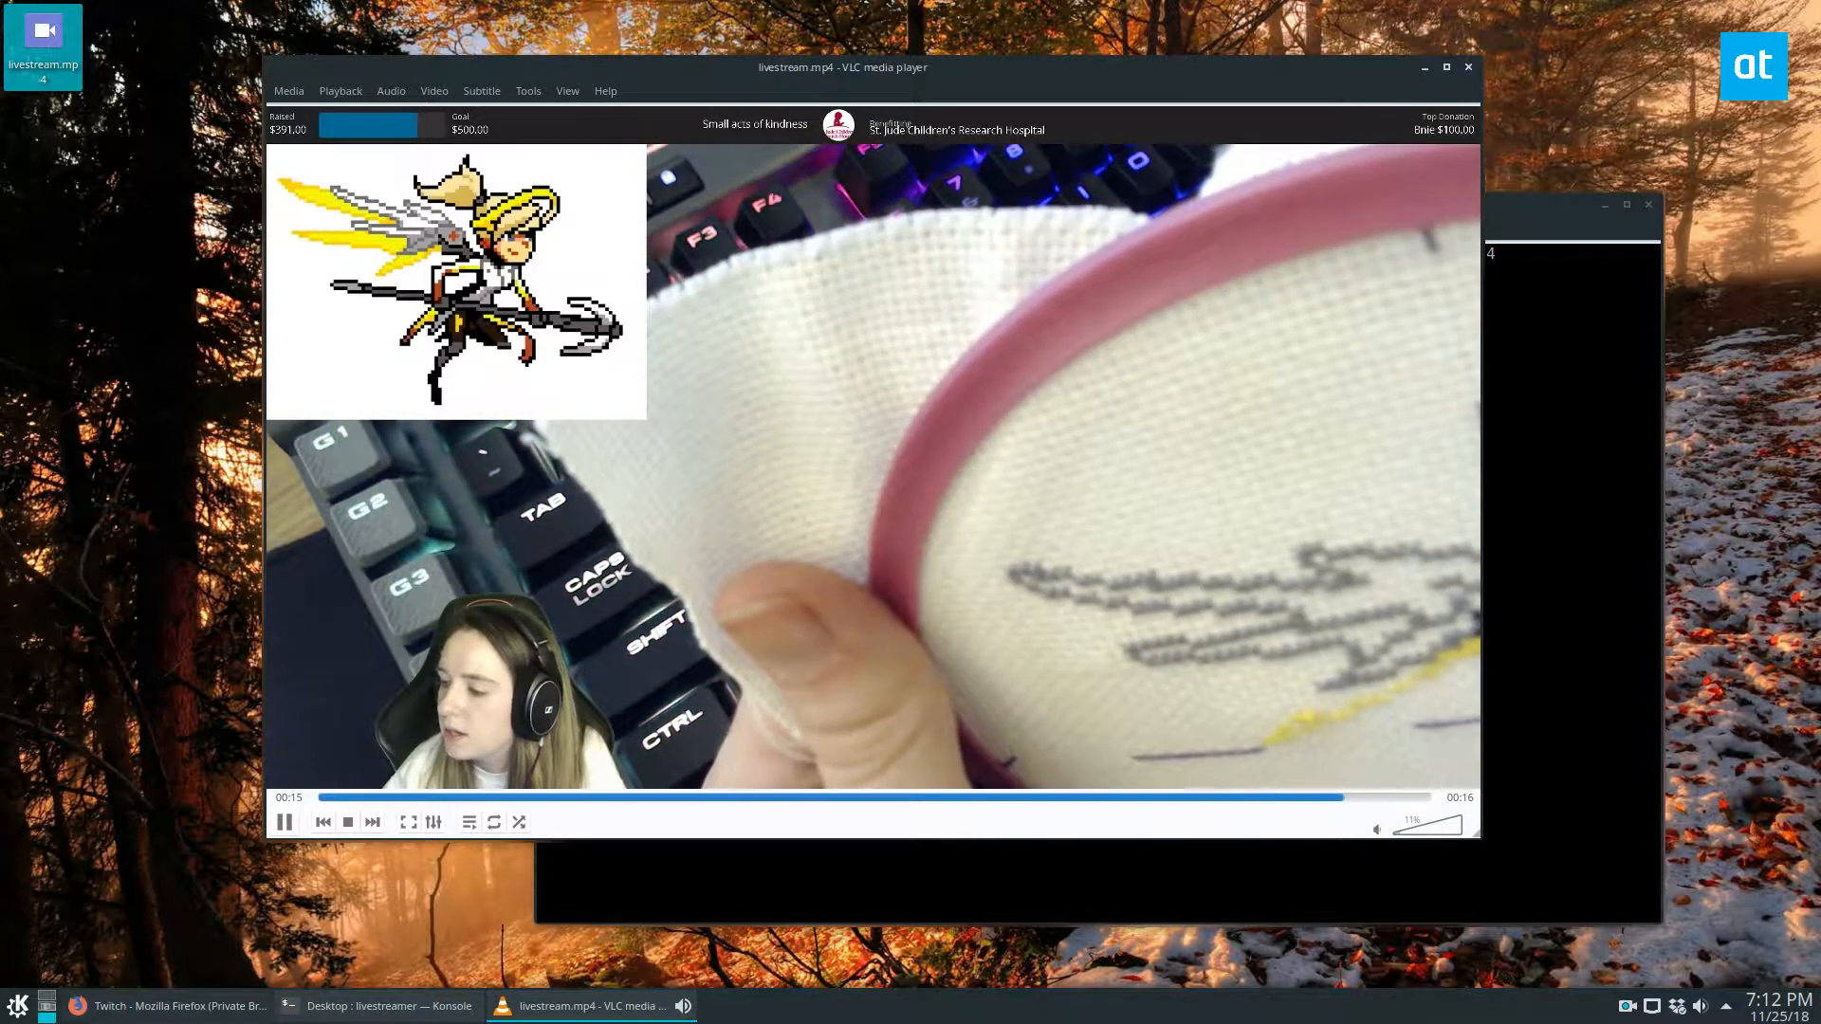
# Interrupt livestreamer with Ctrl+C, ending the recording at 11.0 MB
pyautogui.click(389, 1005)
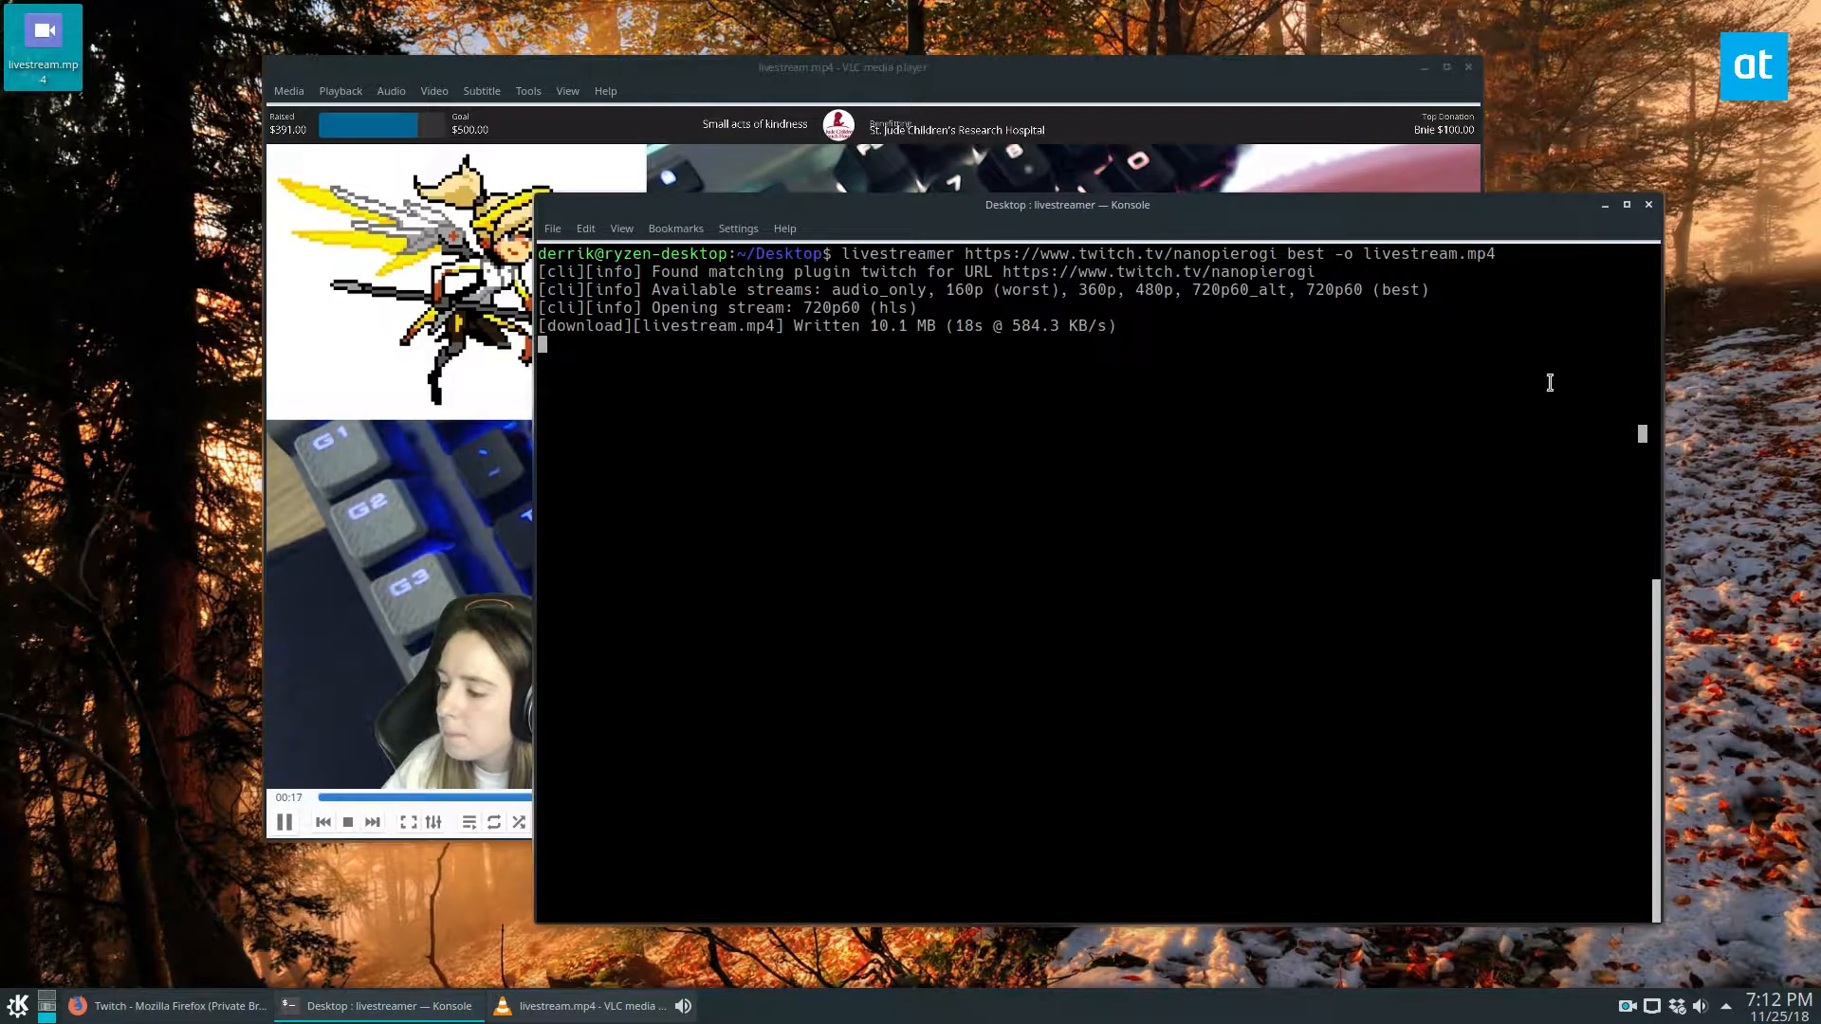
pyautogui.press('ctrl+c')
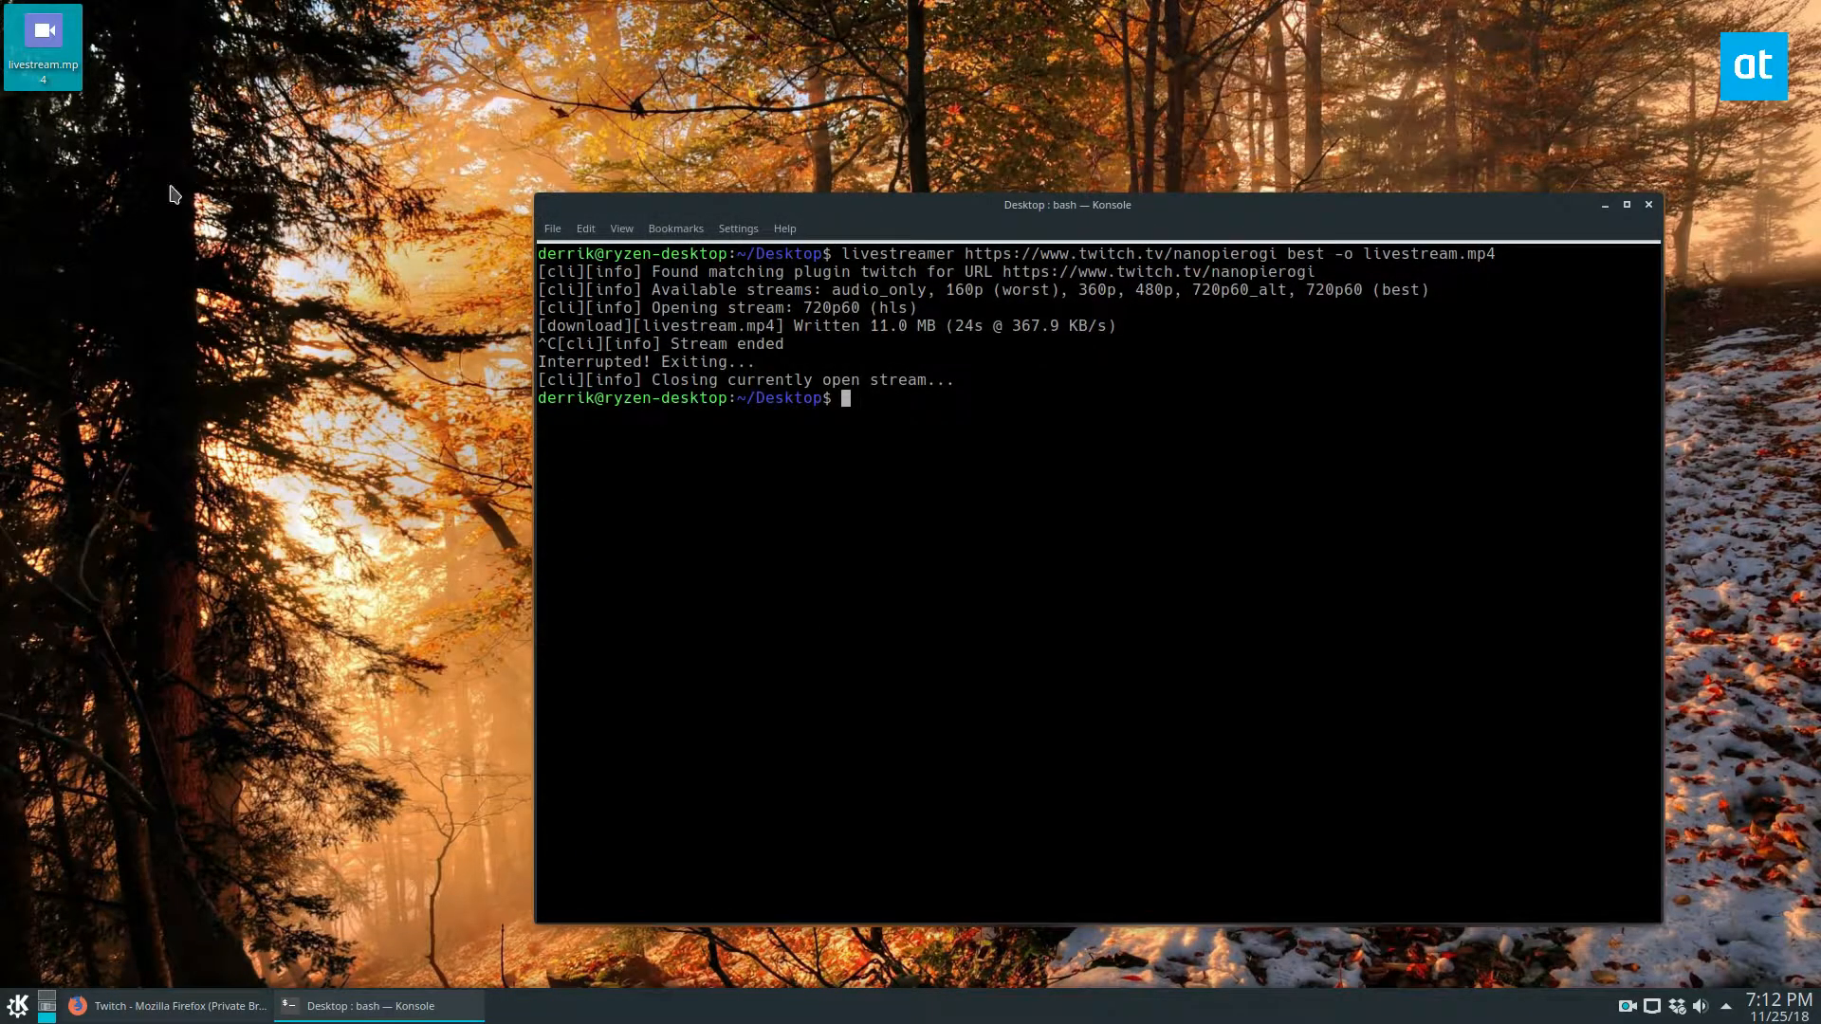
pyautogui.rightClick(42, 42)
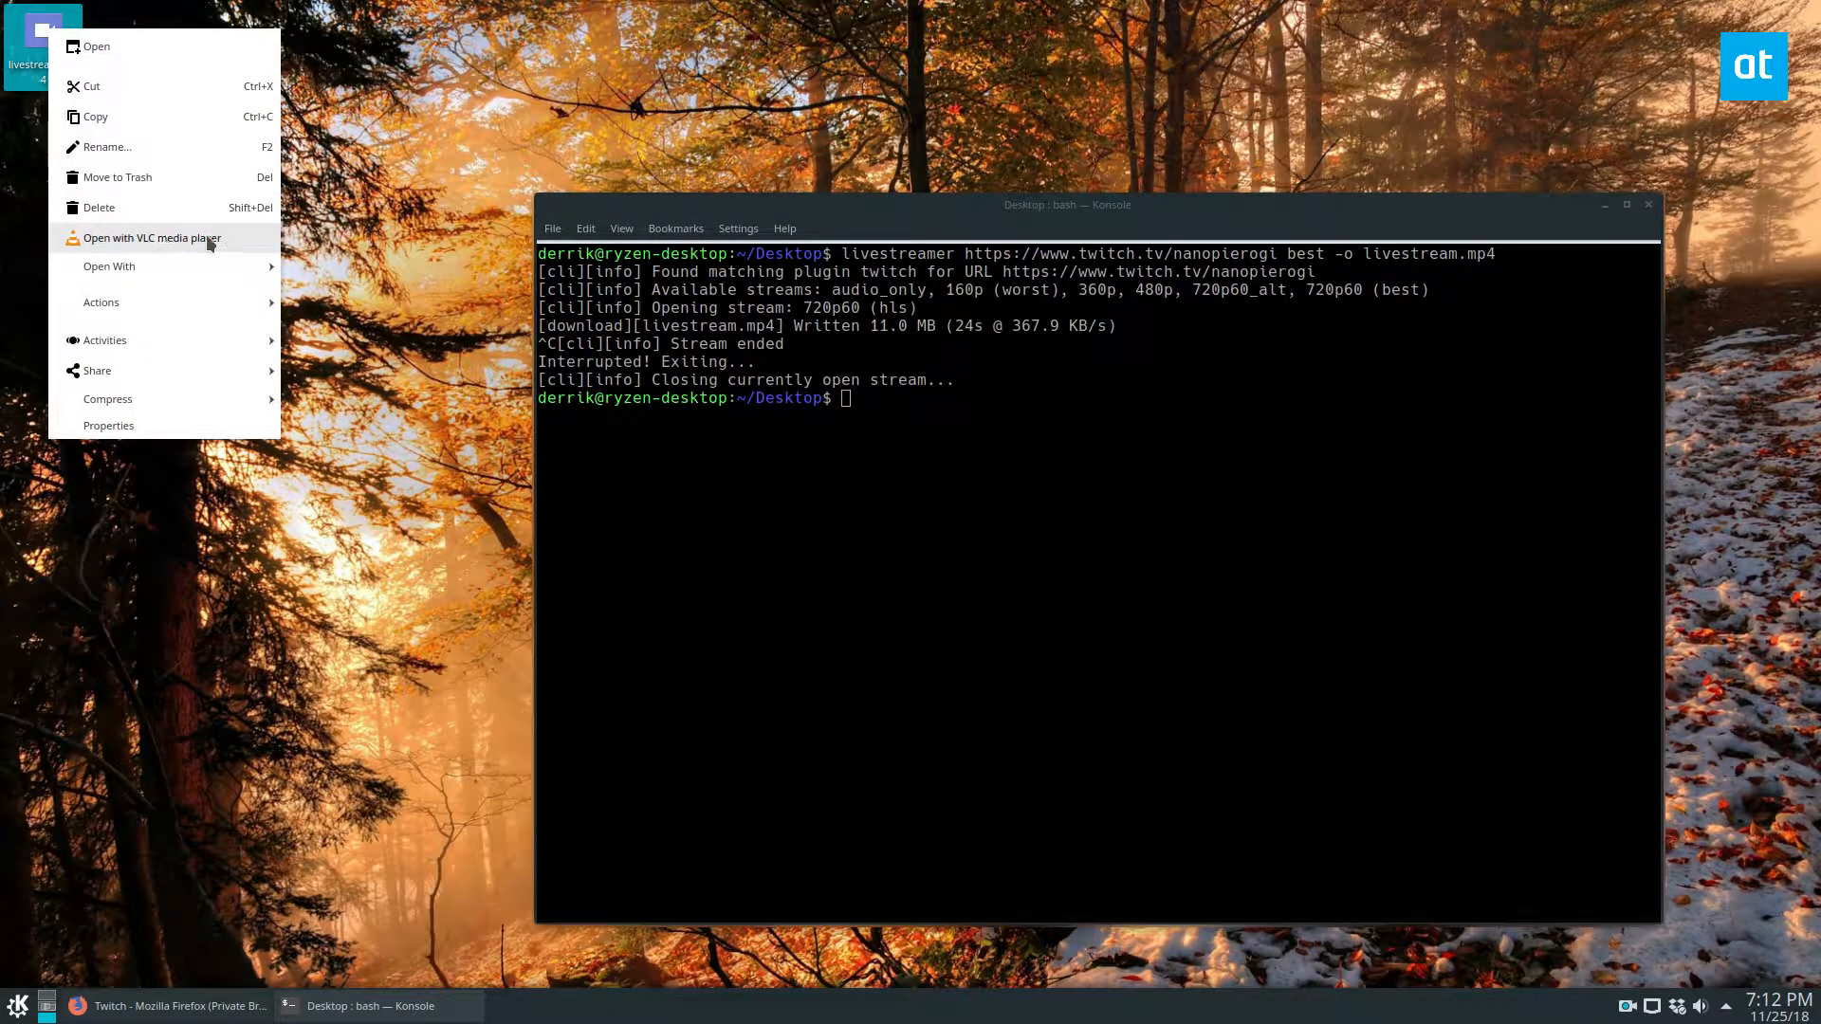
pyautogui.click(152, 237)
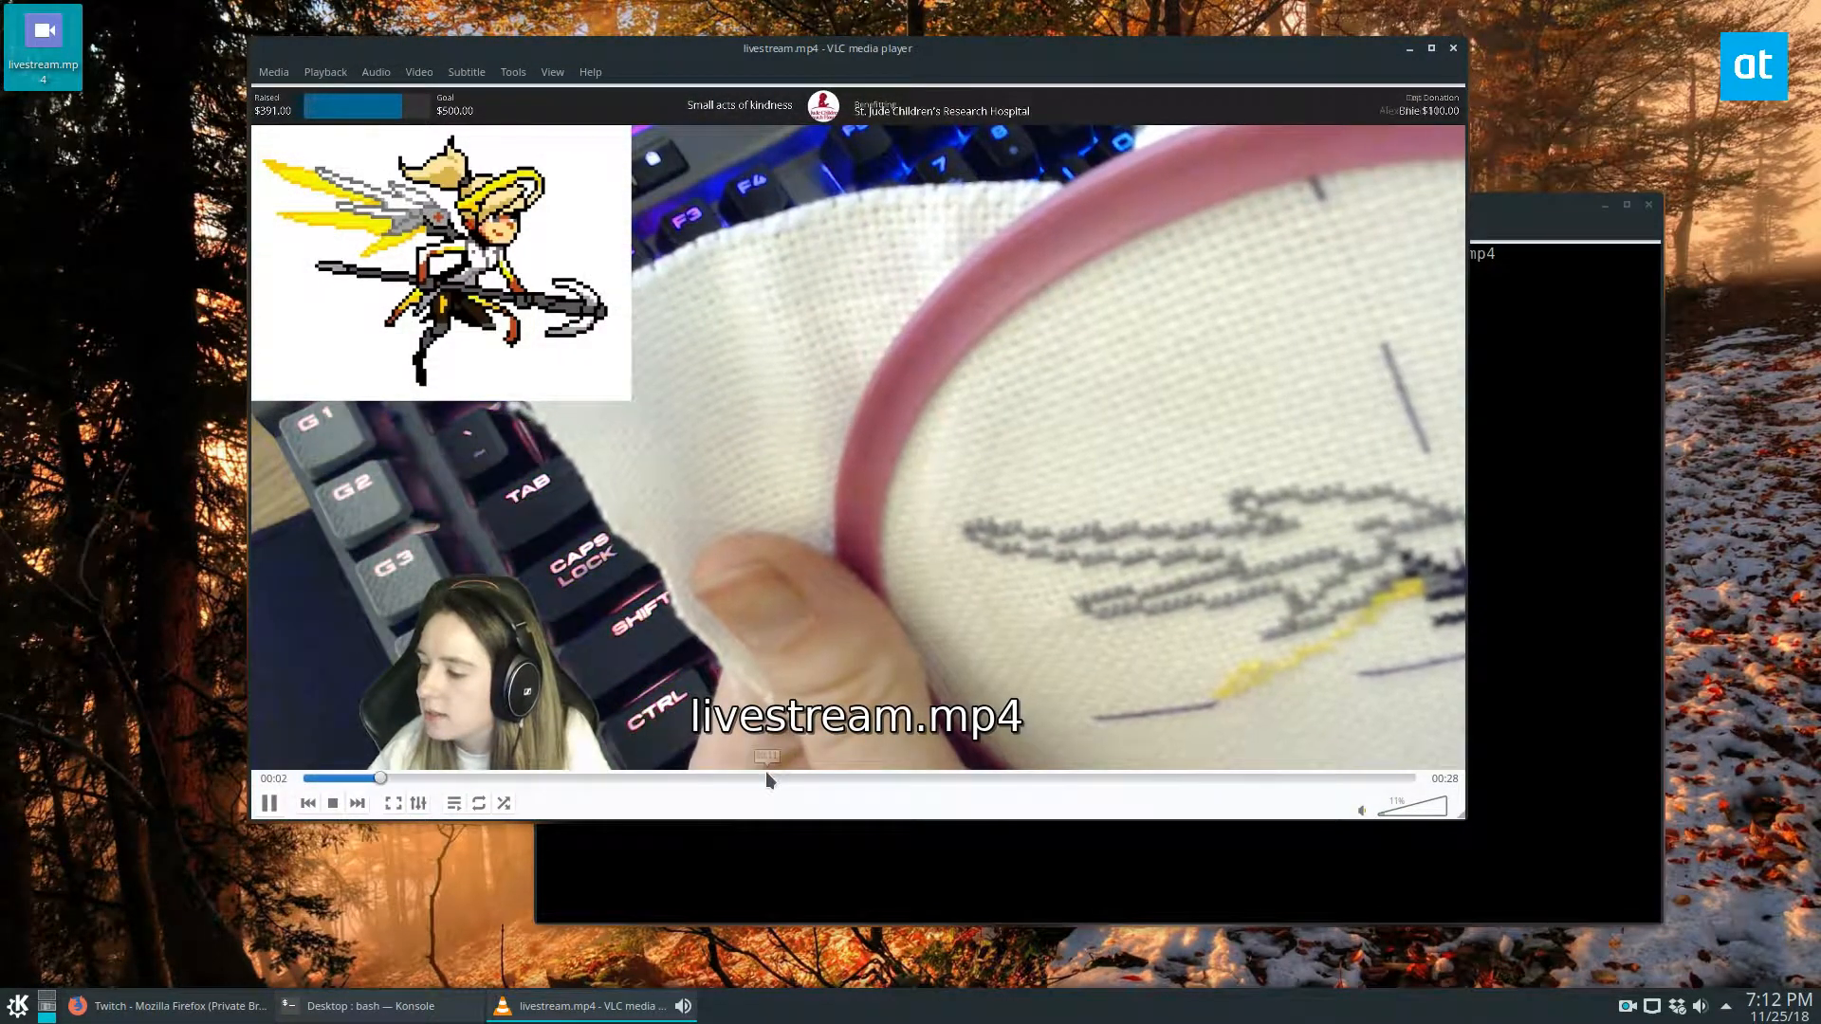
pyautogui.click(900, 778)
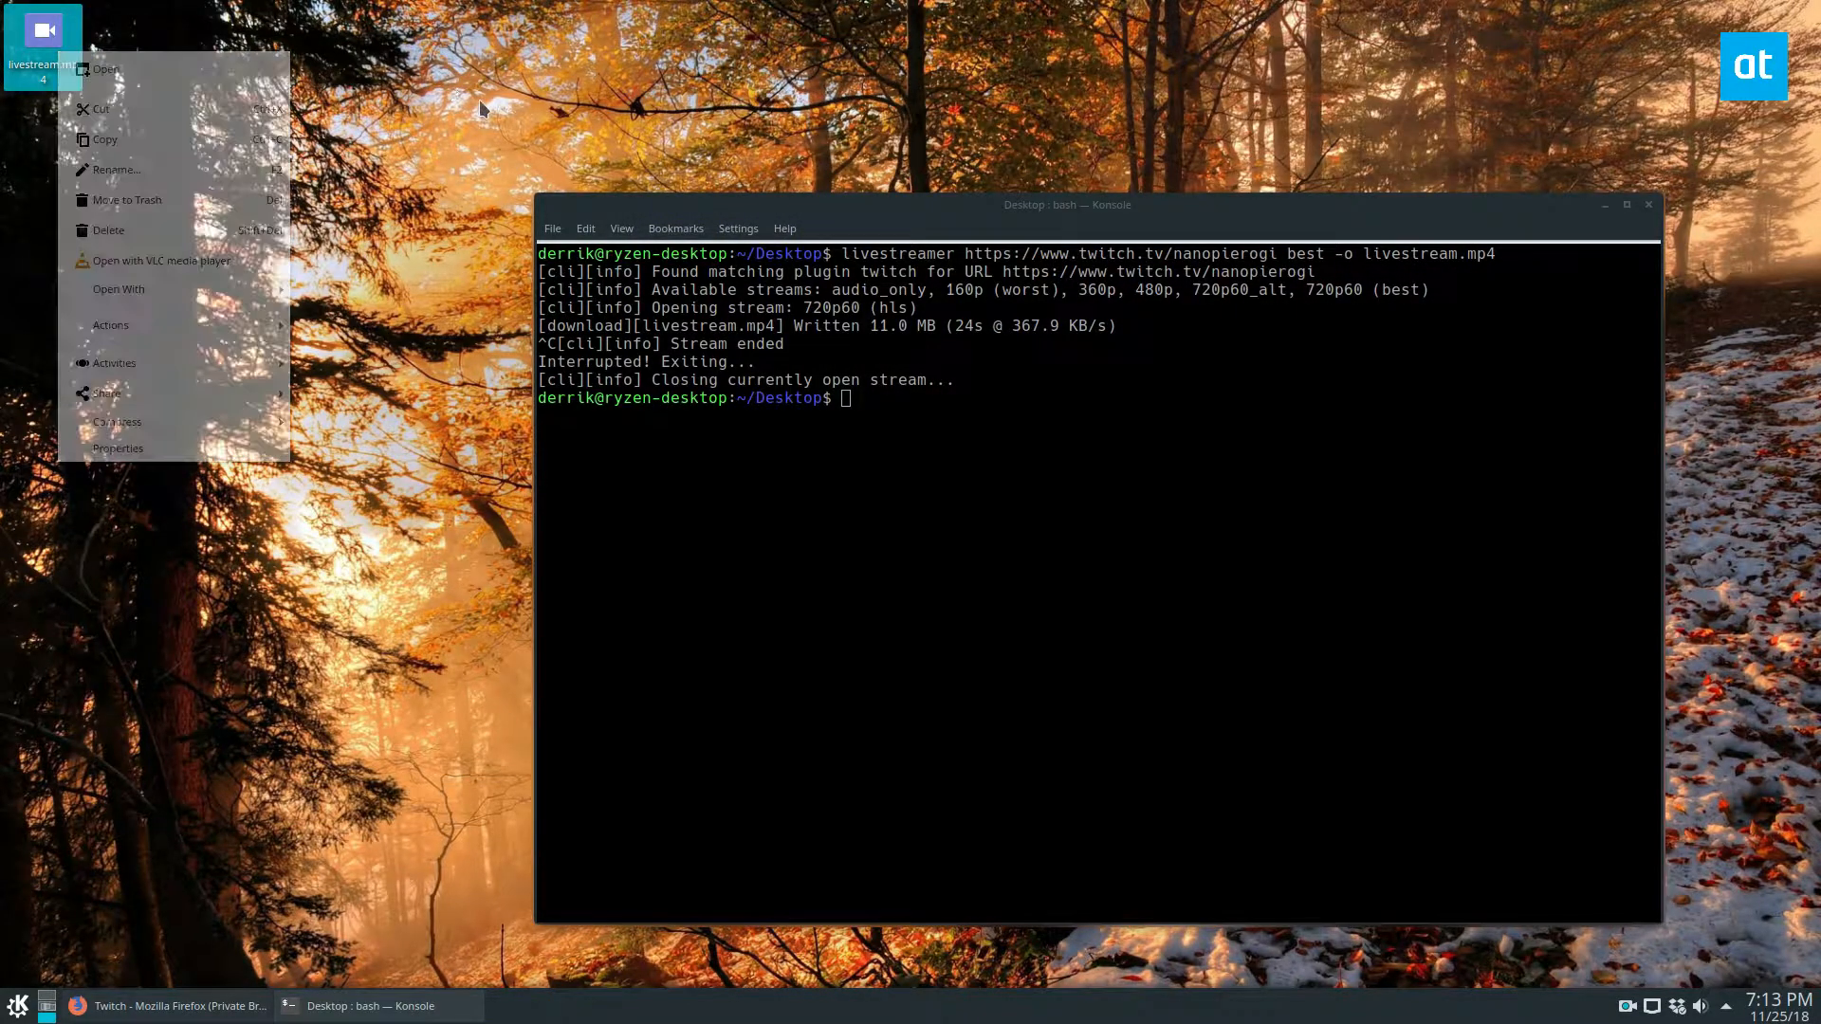
pyautogui.click(574, 744)
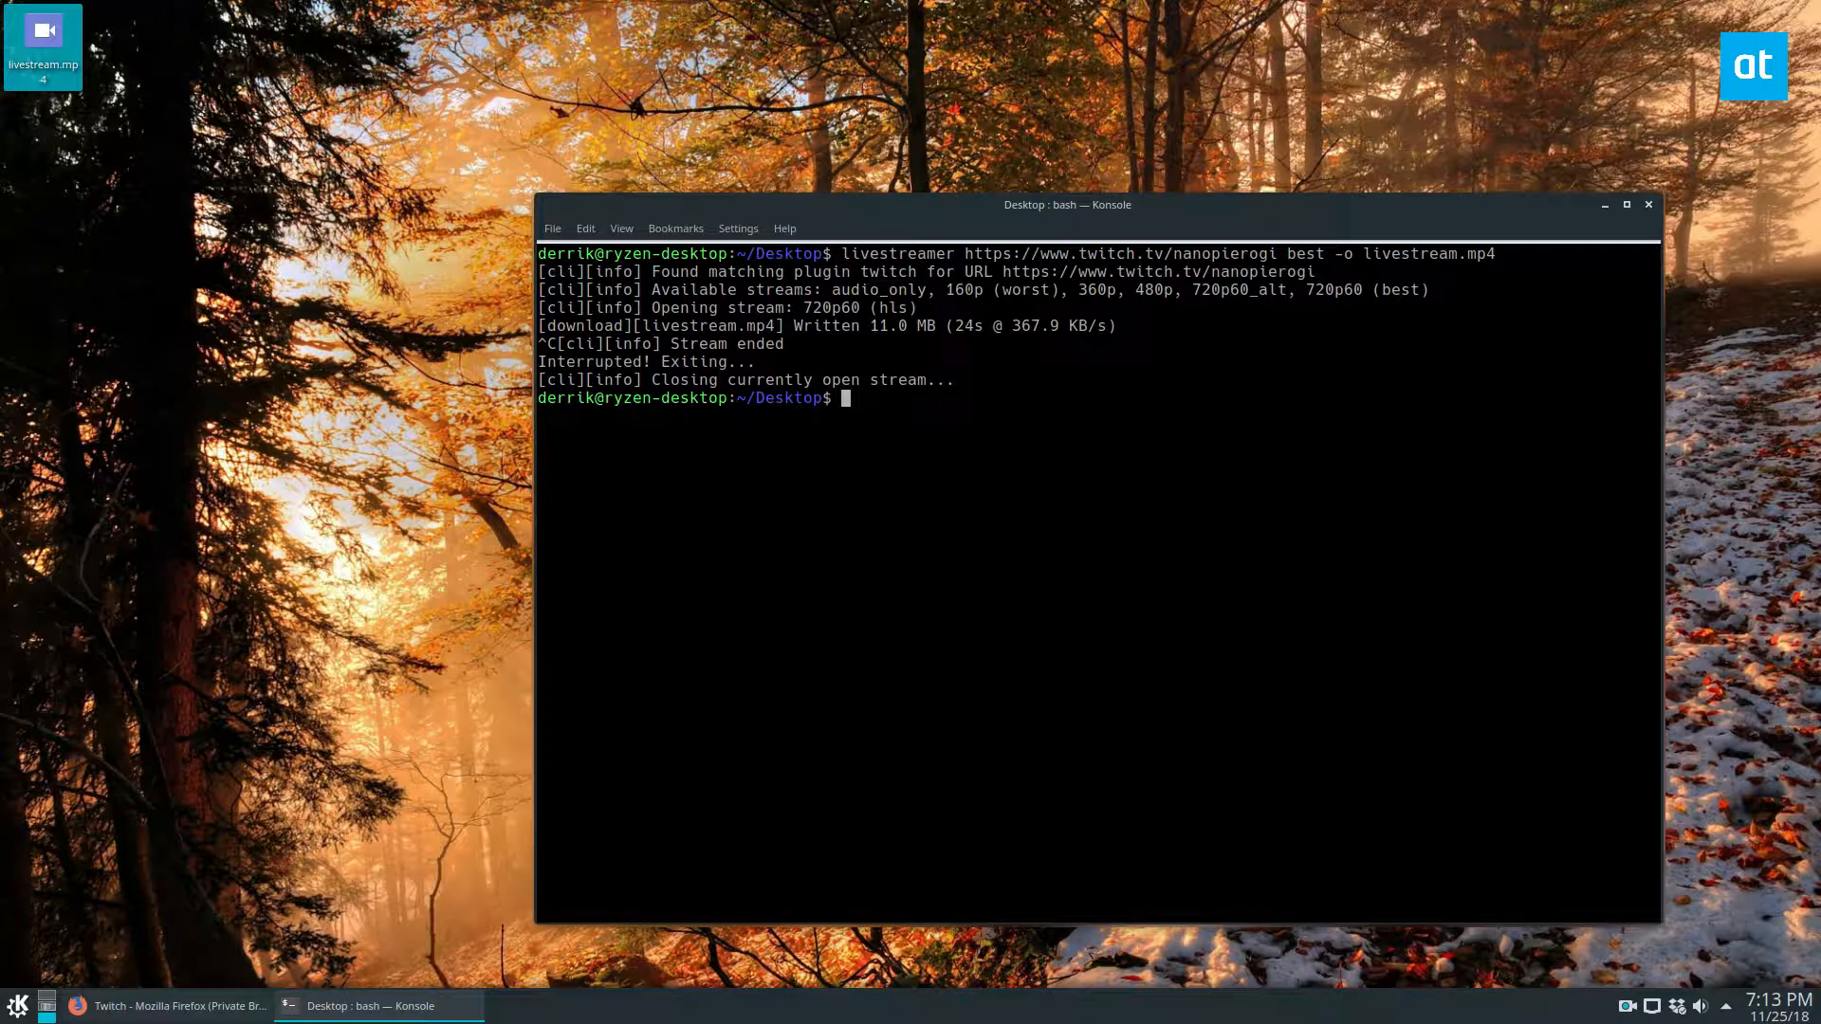
pyautogui.click(162, 1006)
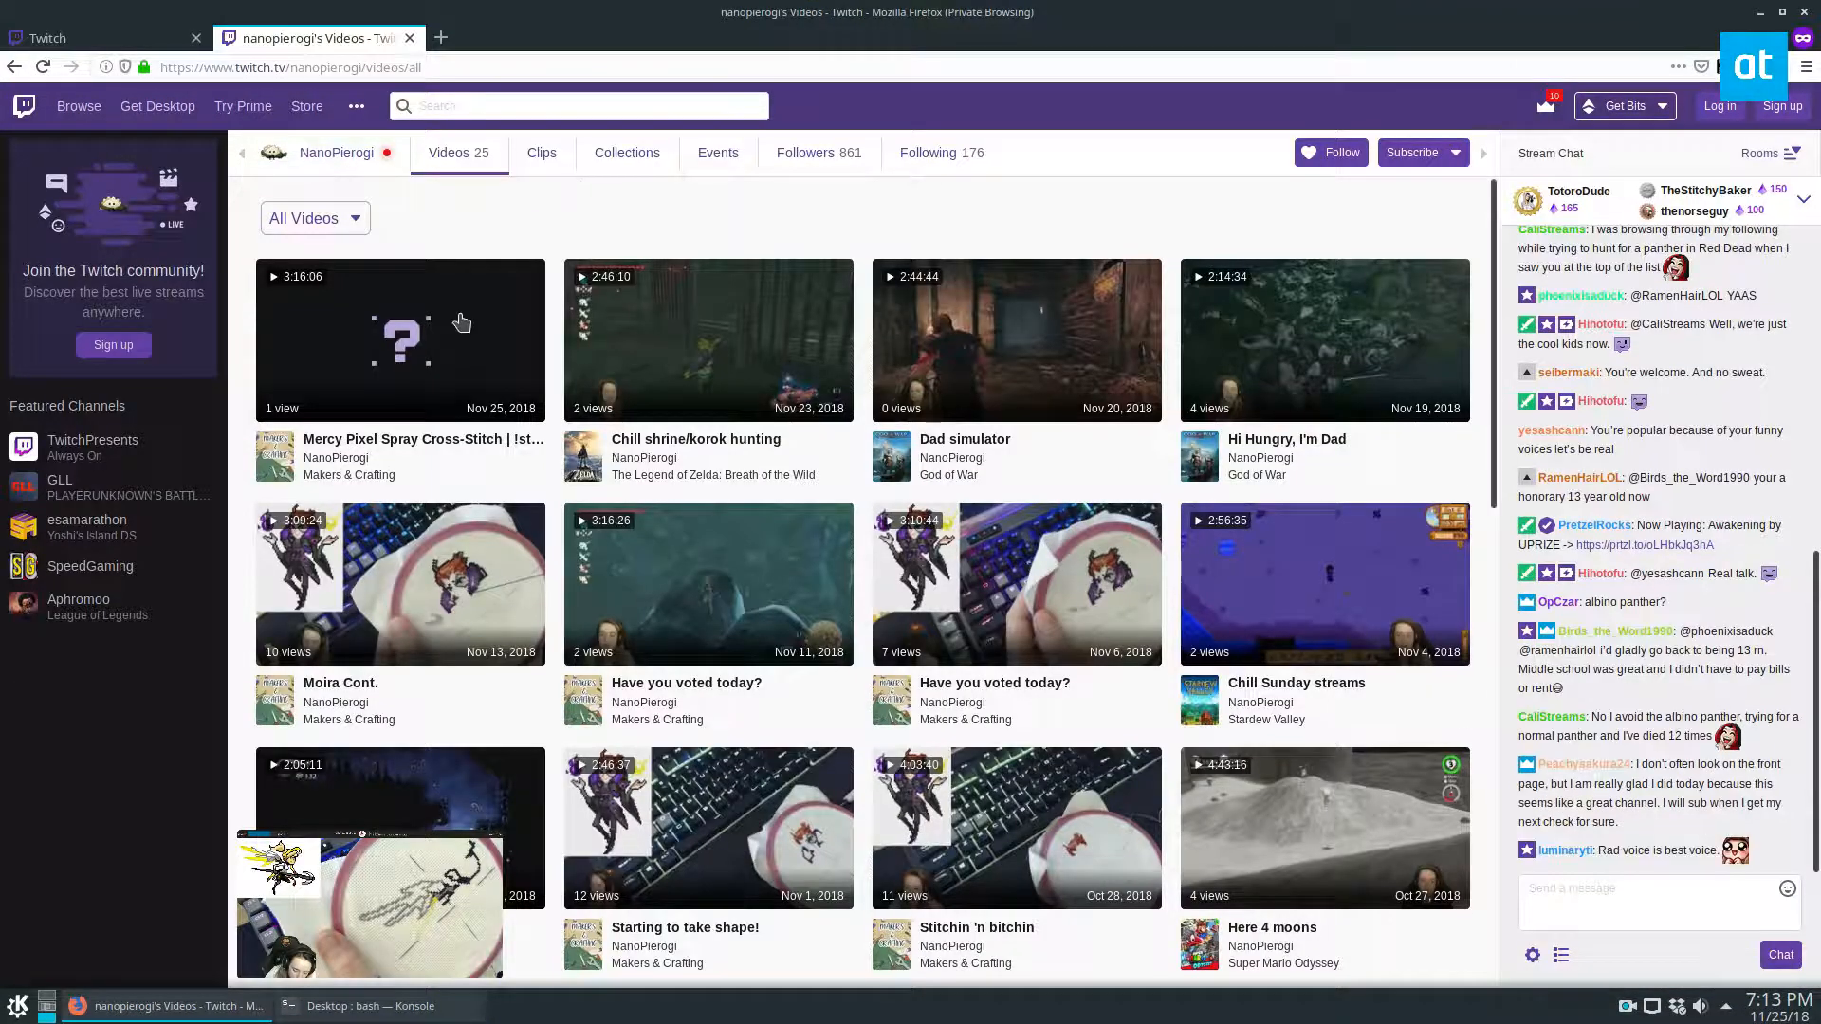
pyautogui.scroll(-3)
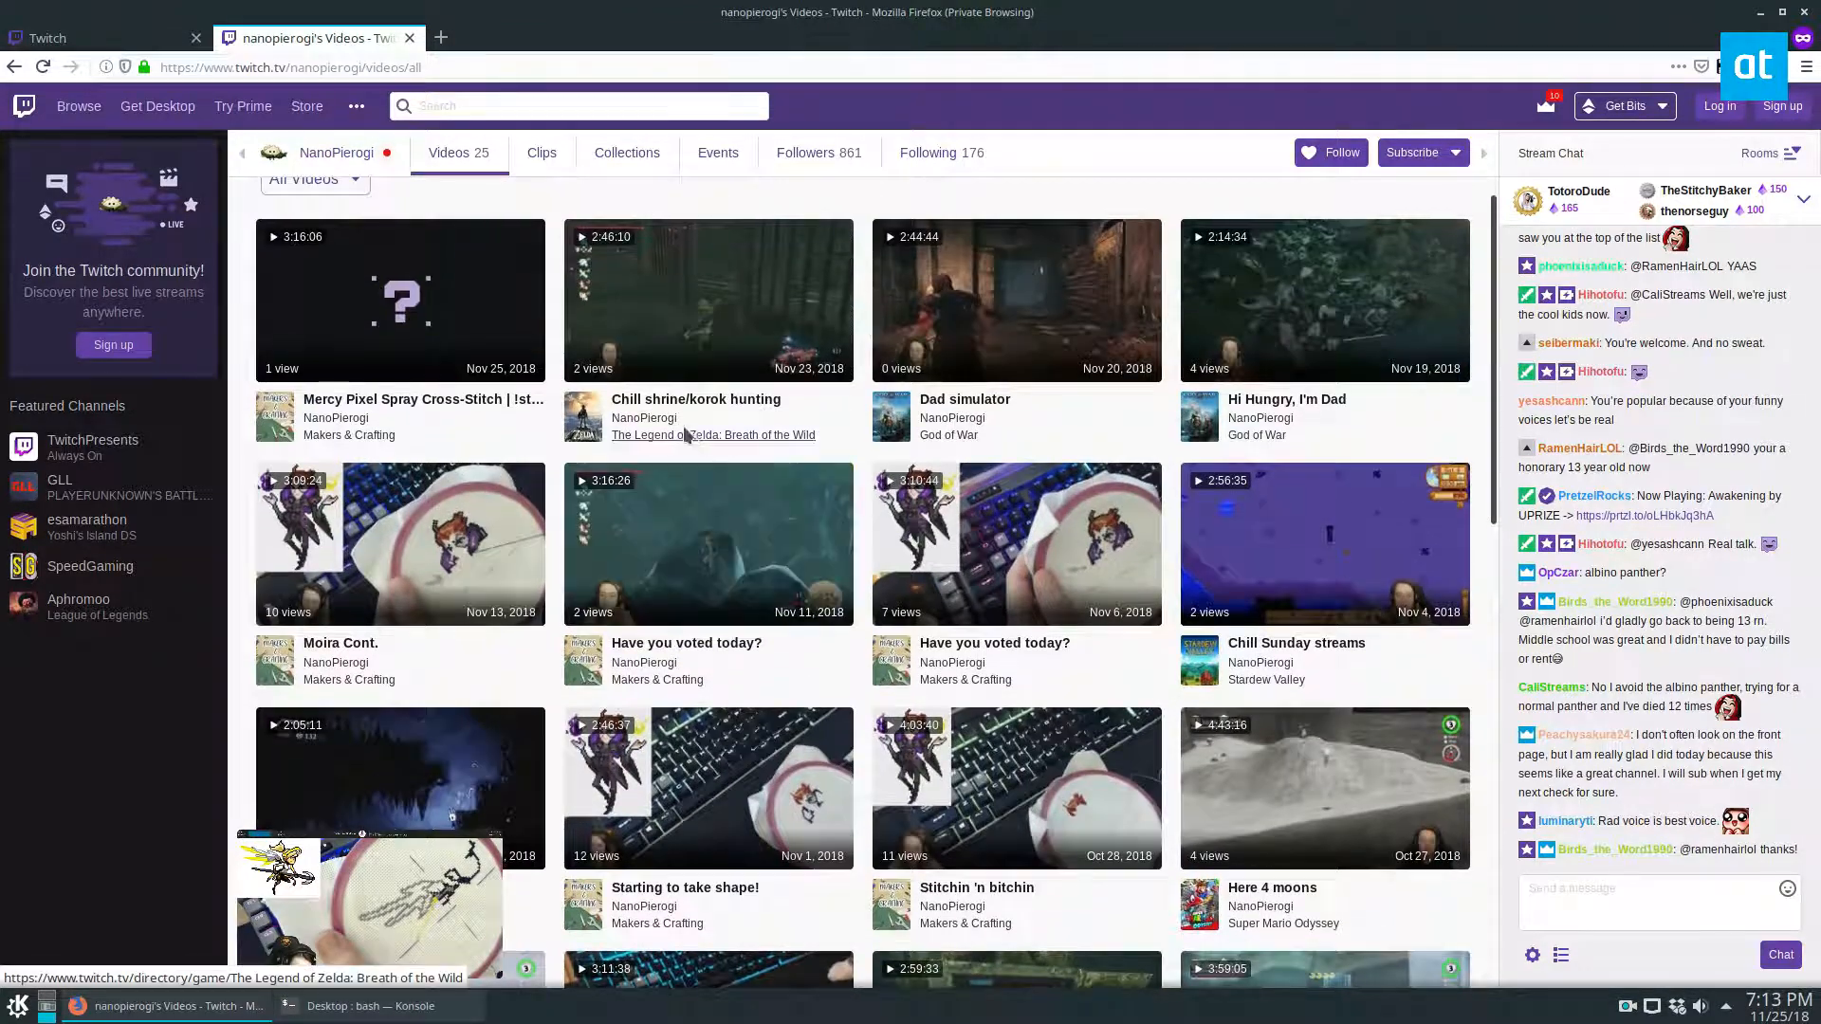
pyautogui.rightClick(696, 399)
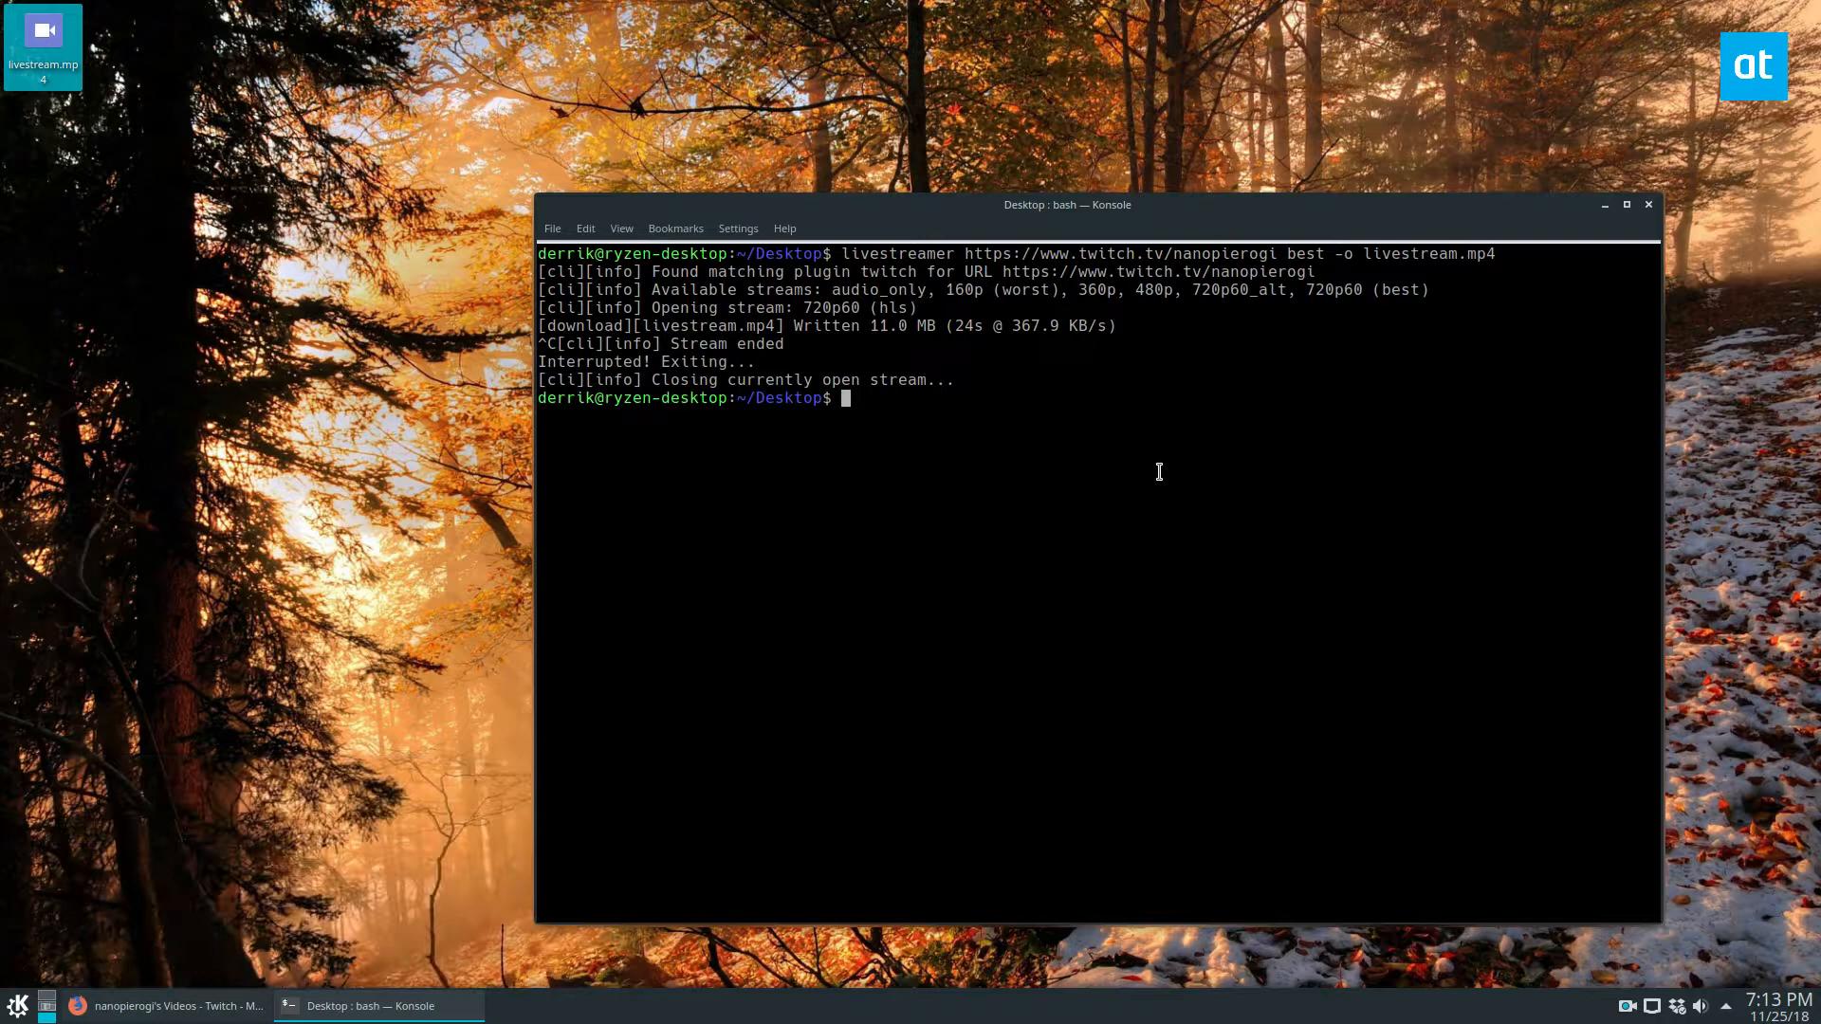
pyautogui.write('youtub')
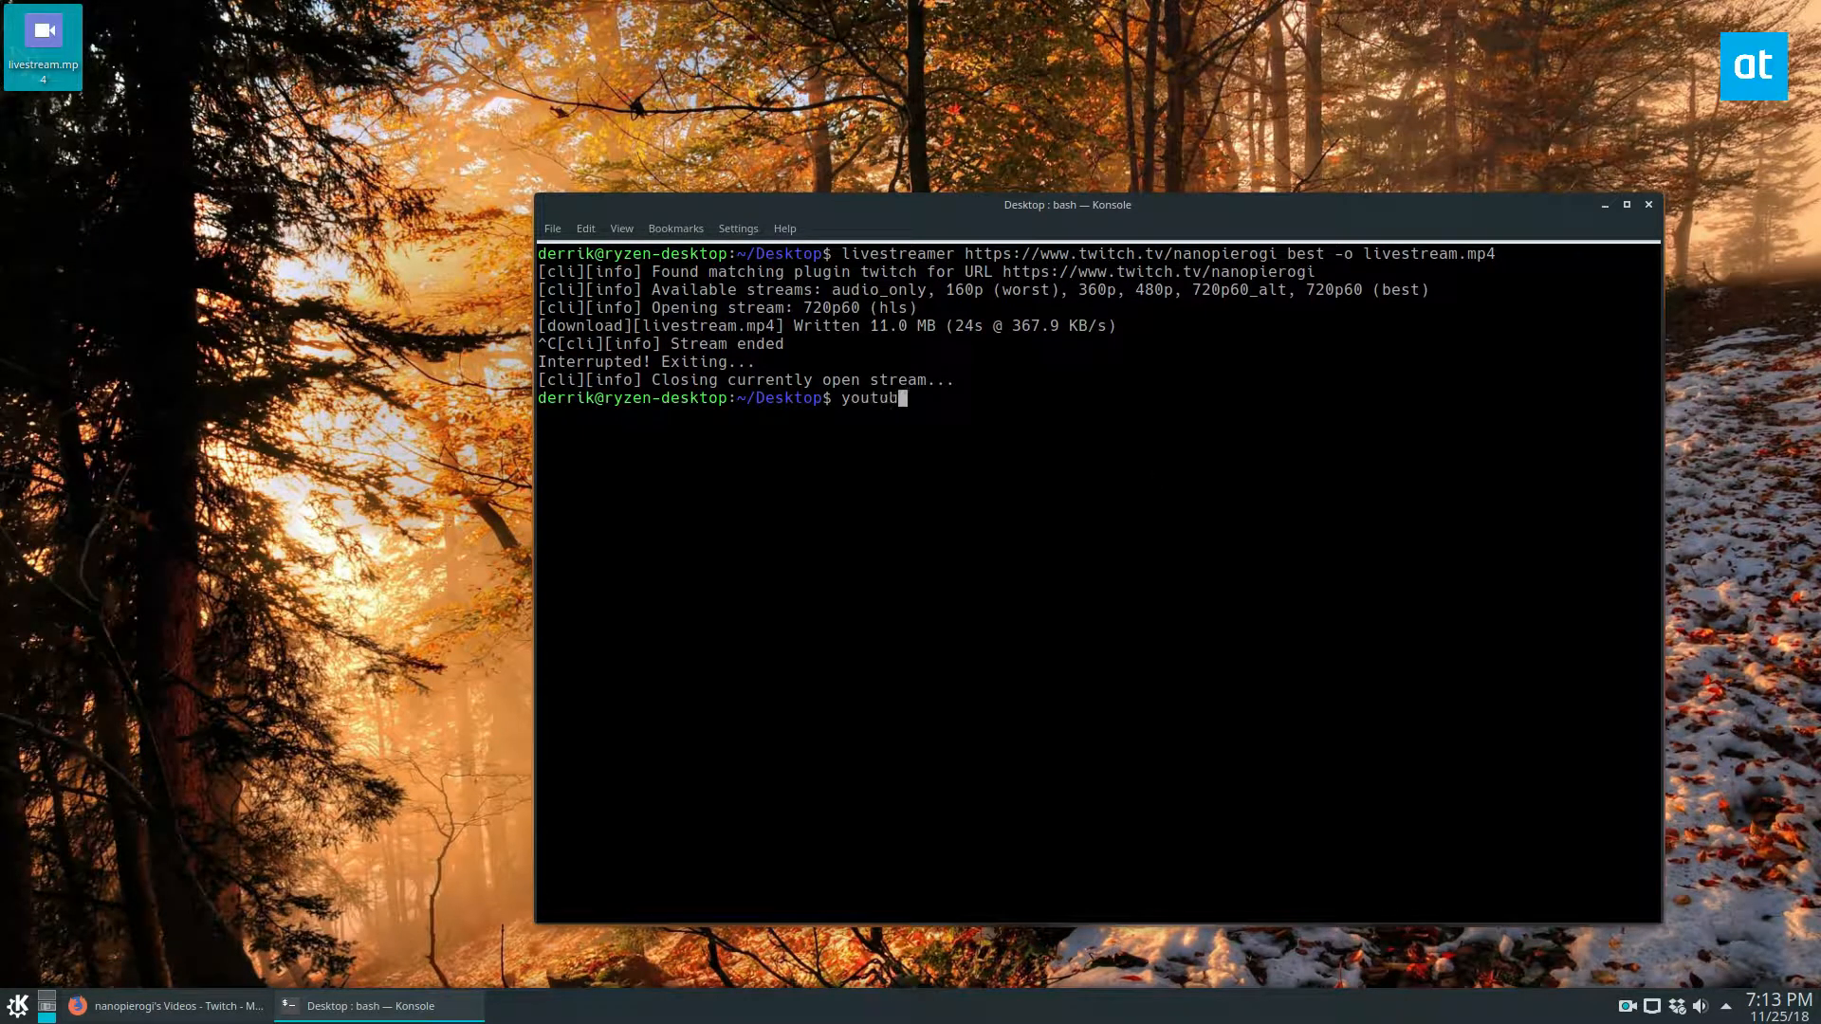
pyautogui.write('-dl https://www.twitch.tv/videos/339802824')
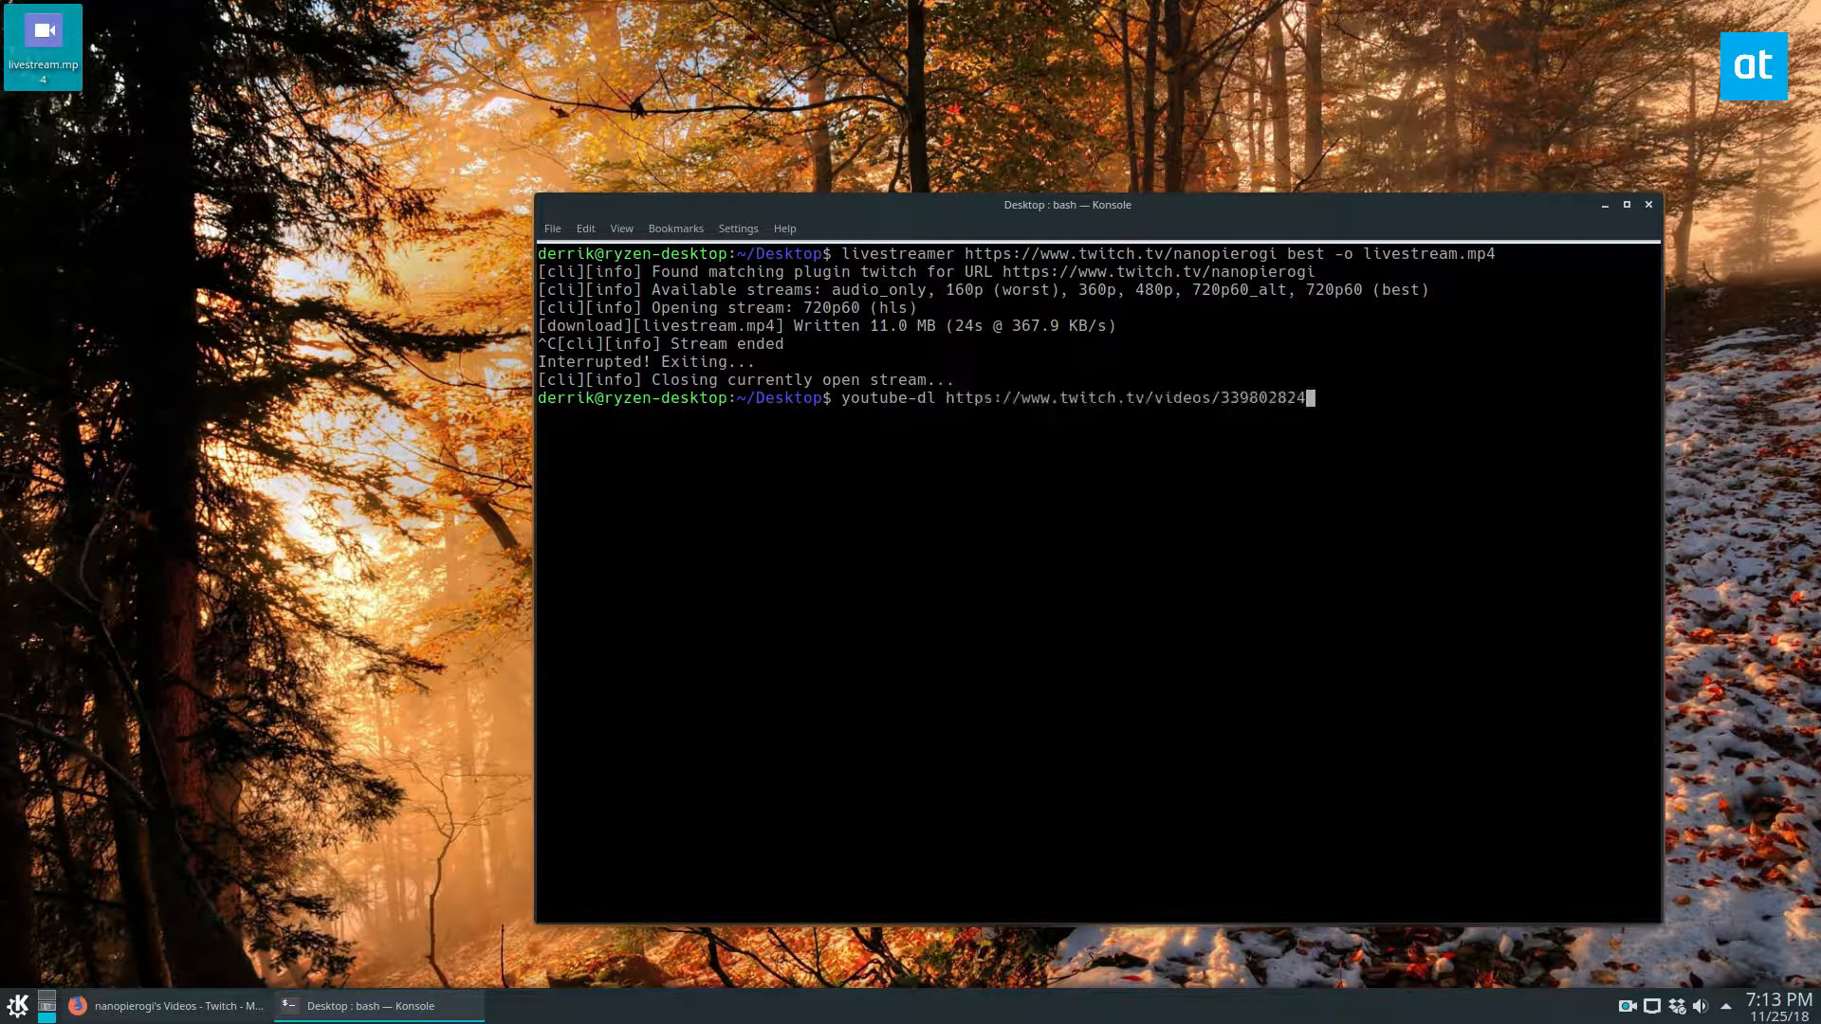
pyautogui.press('Return')
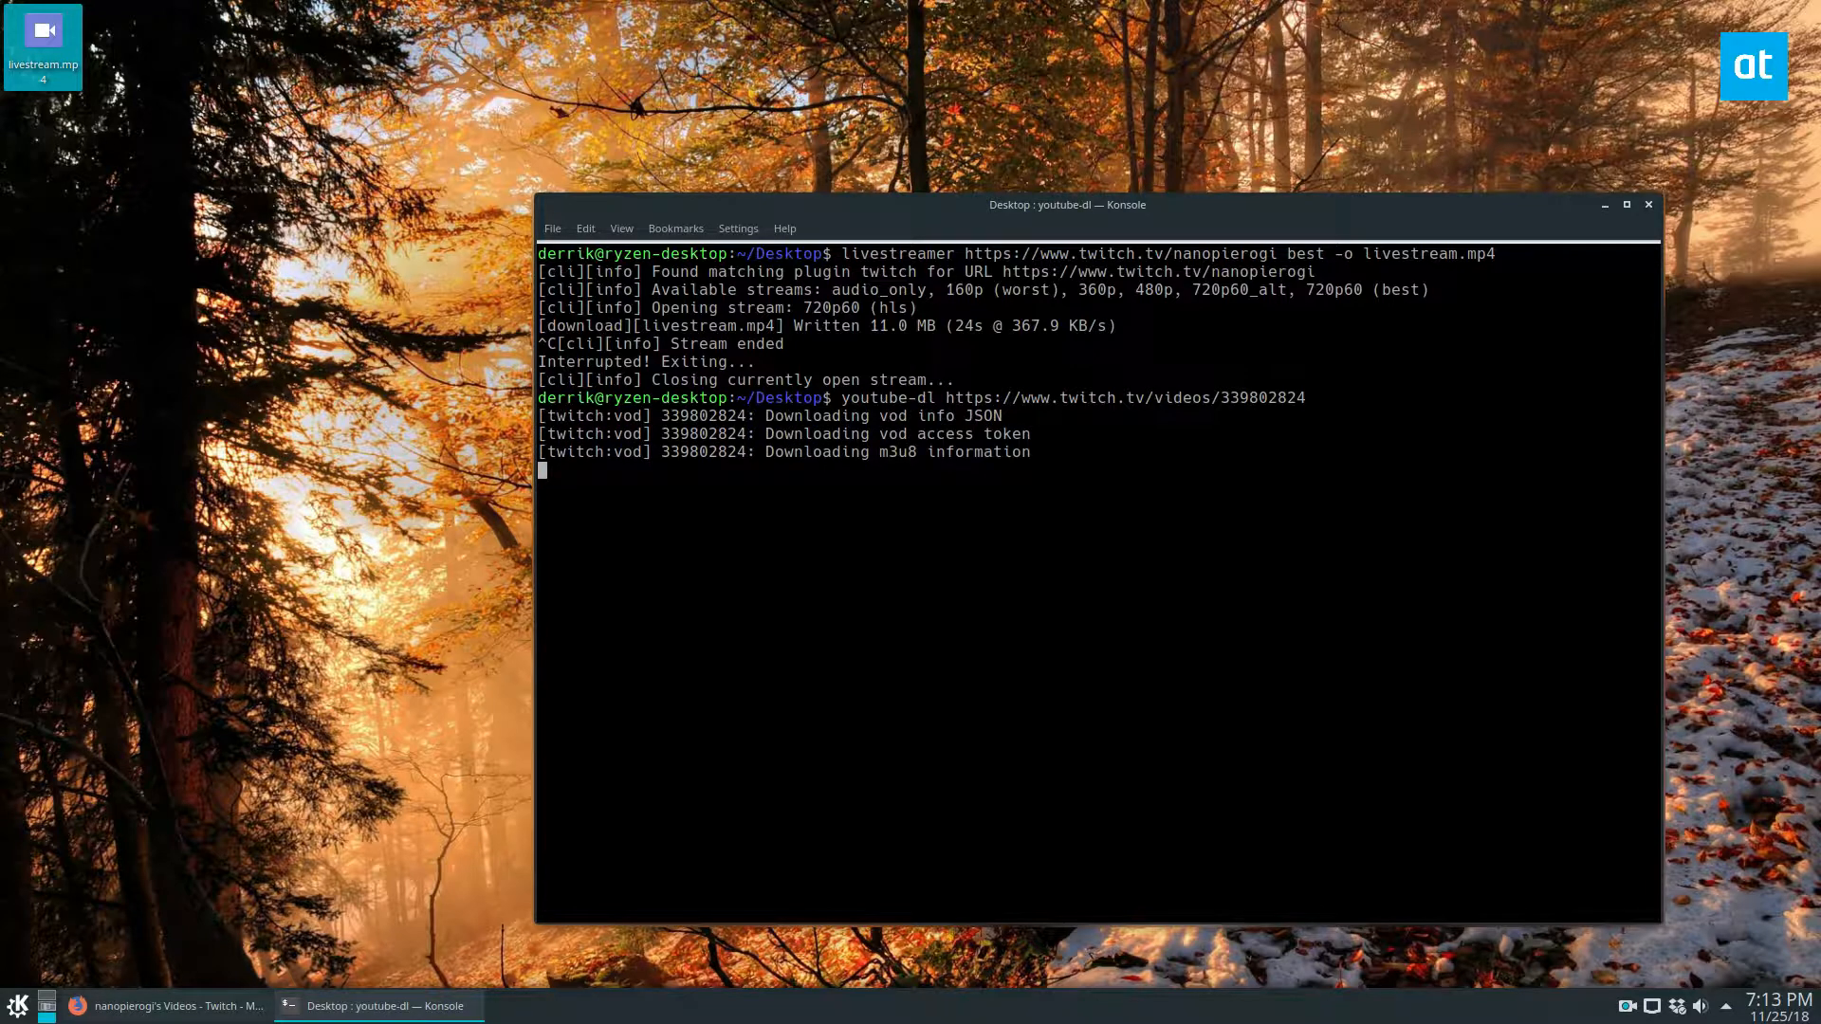